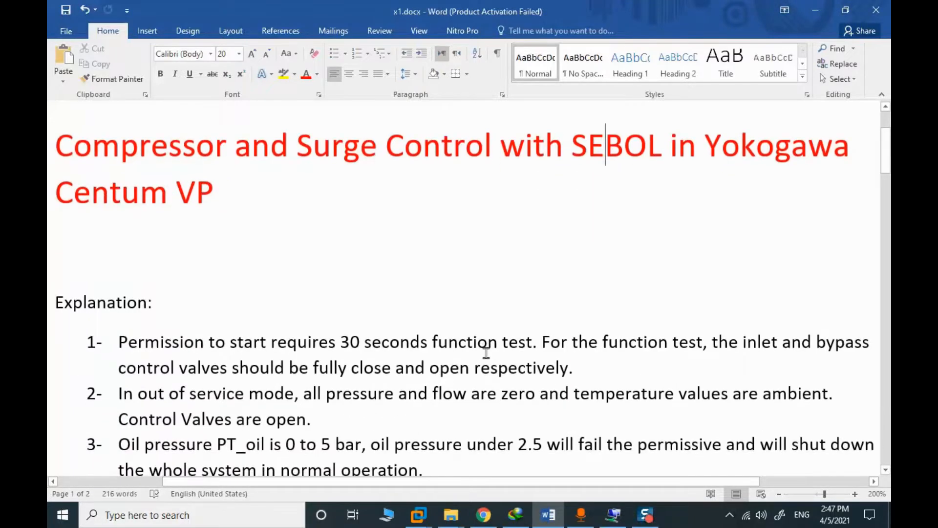
- Enter value 1 for the RESET signal from its value entry window and send it
scroll(down, 3)
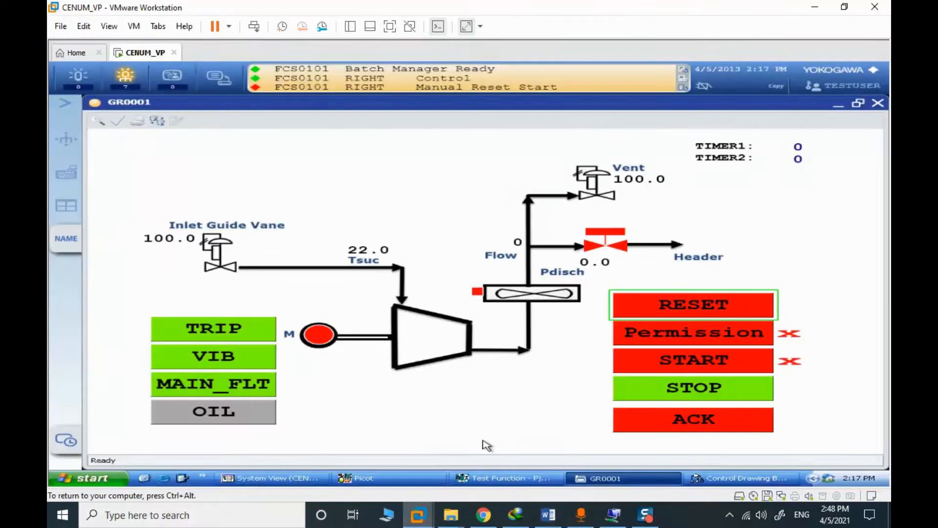
click(693, 304)
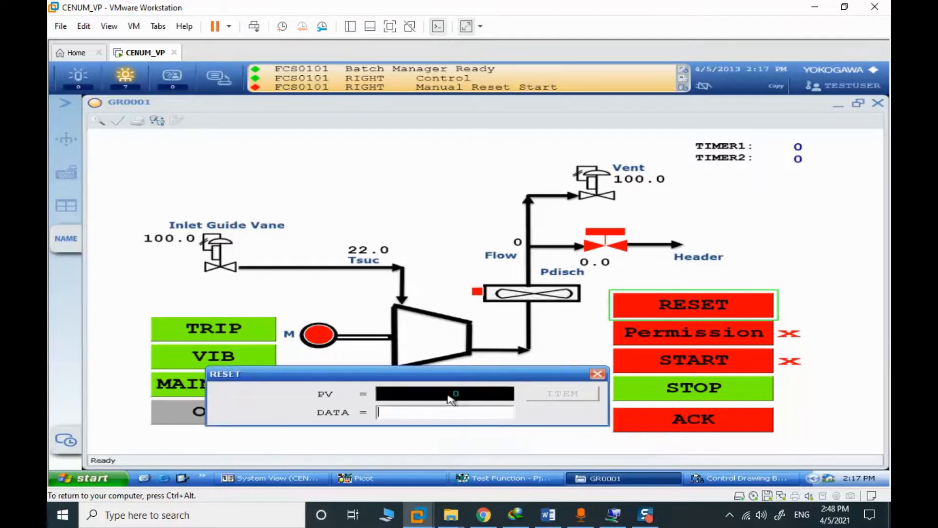
text(1)
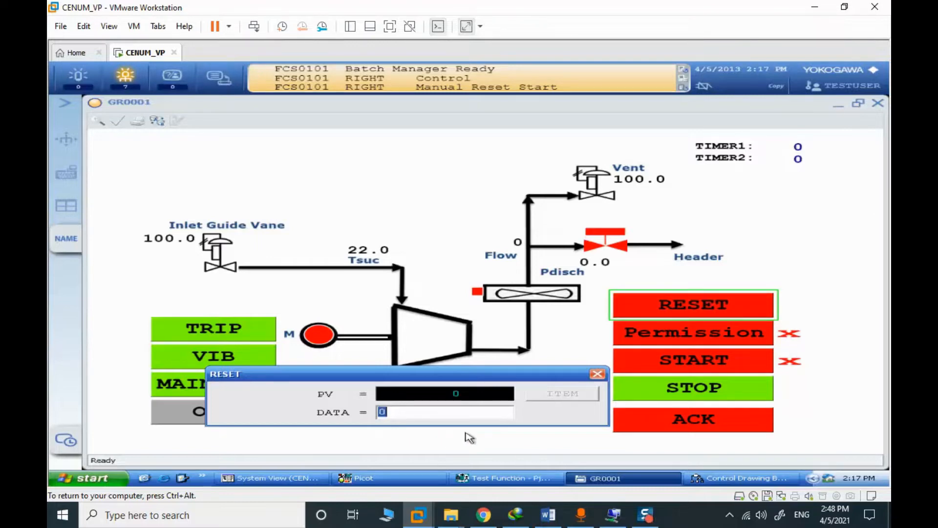
click(597, 372)
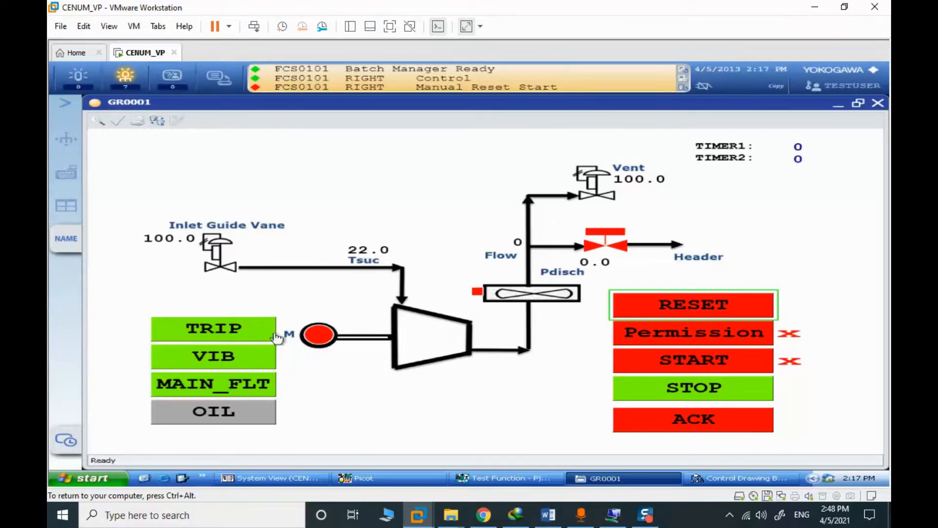
mouse_move(284, 386)
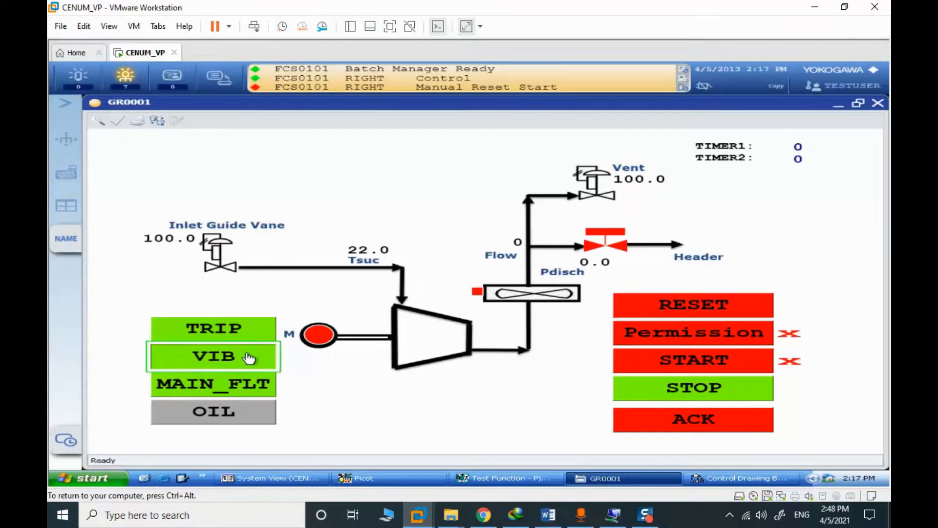
click(213, 357)
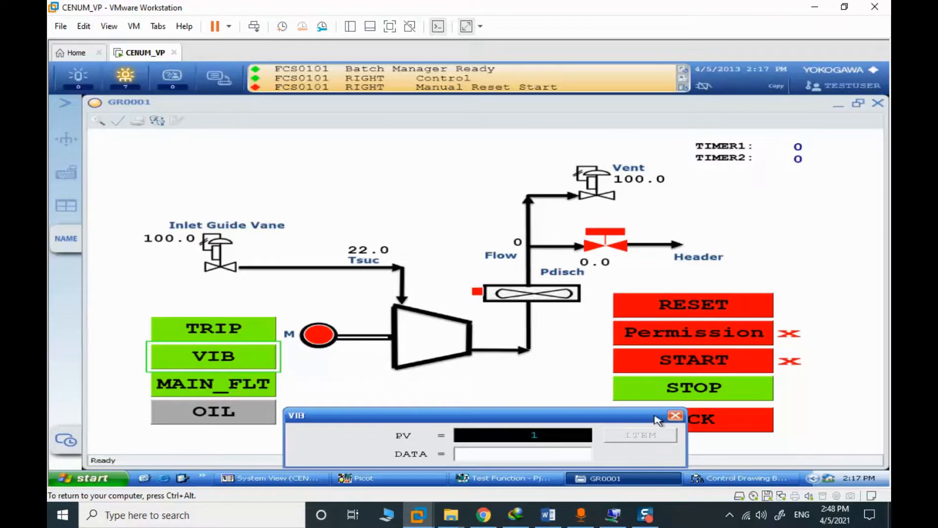
click(675, 415)
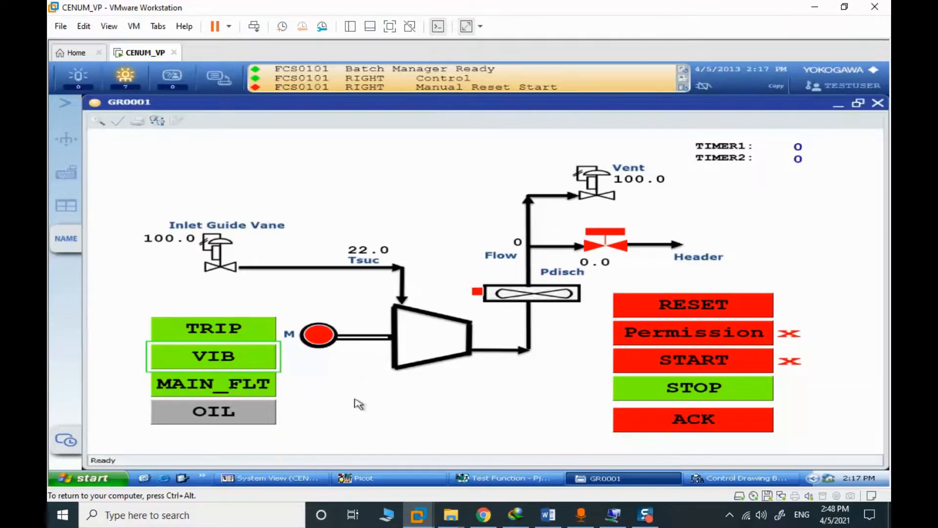
click(212, 383)
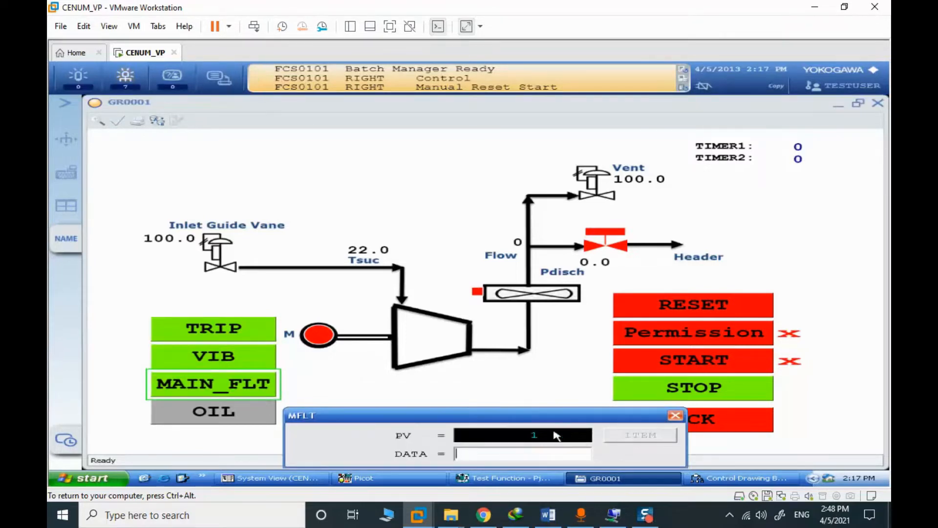
click(675, 415)
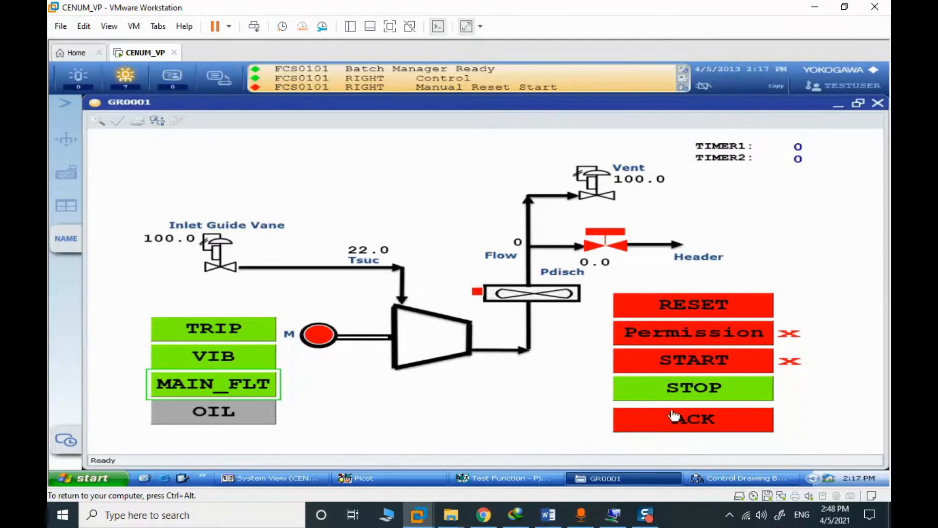
click(693, 387)
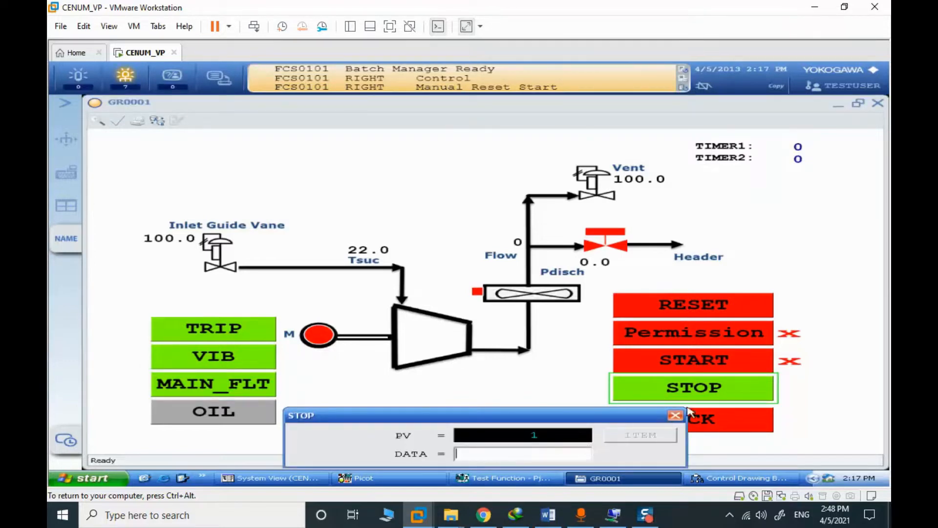
mouse_move(691, 429)
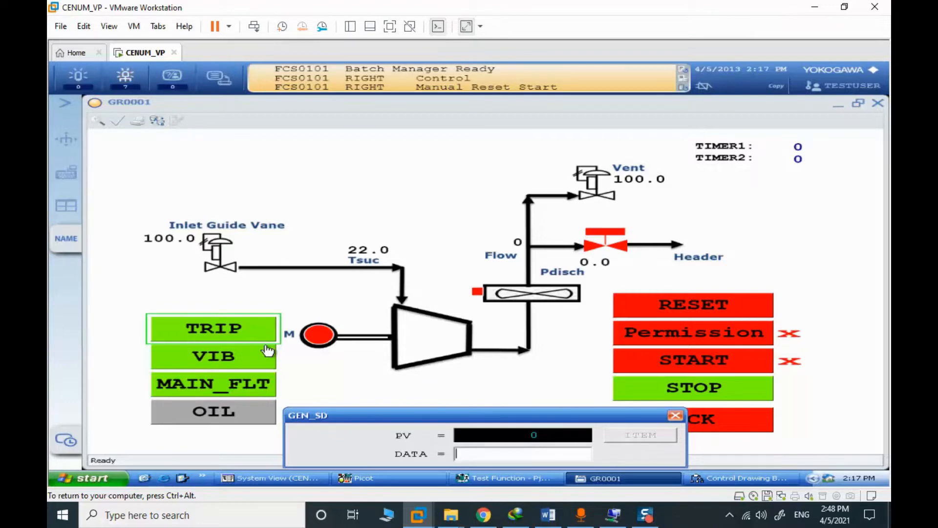
click(674, 414)
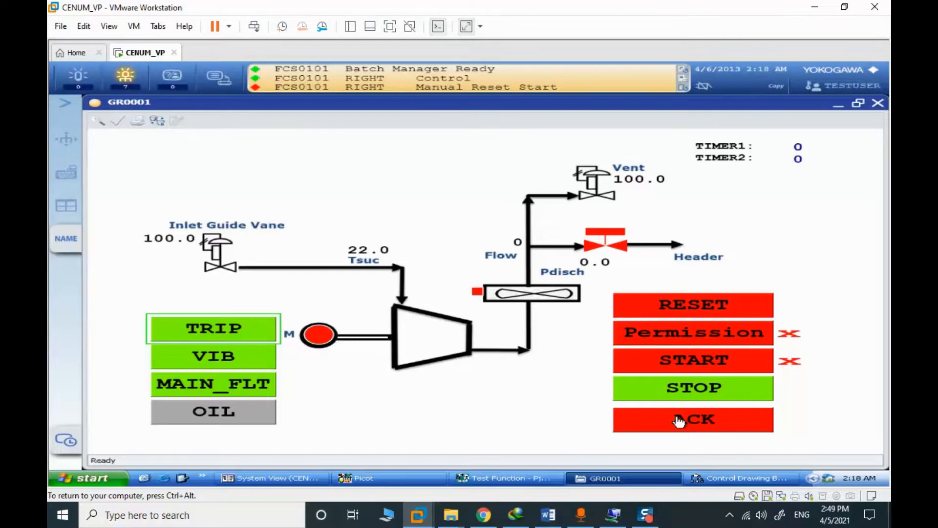
click(547, 513)
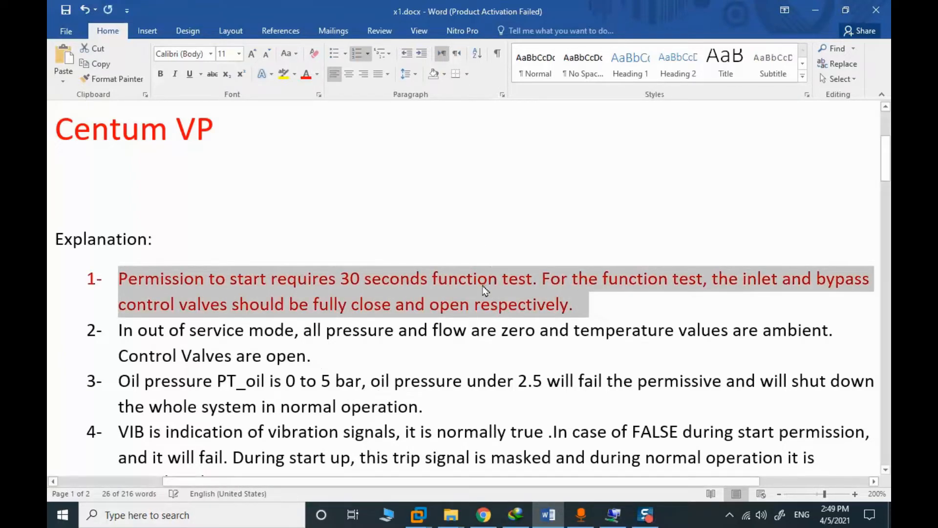
- Deselect the red requirement 1 about the 30-second permission test
click(519, 290)
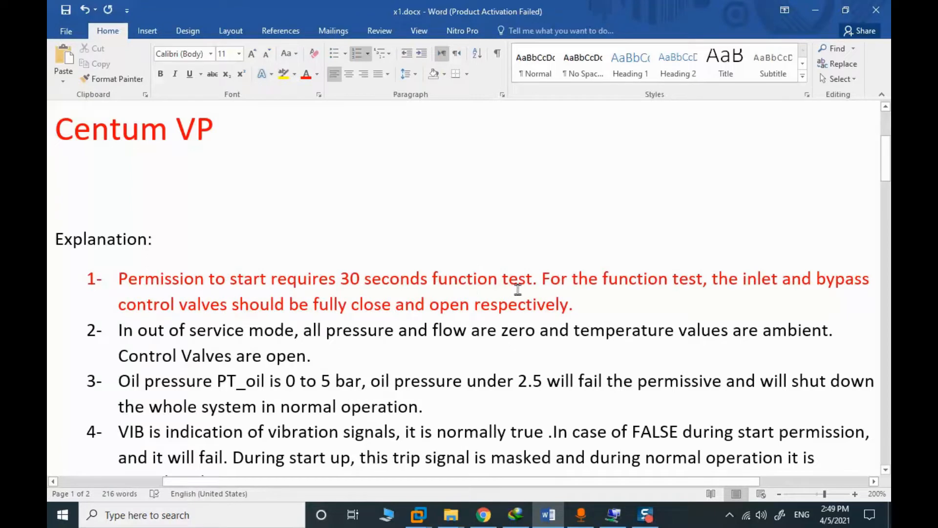
mouse_move(800, 289)
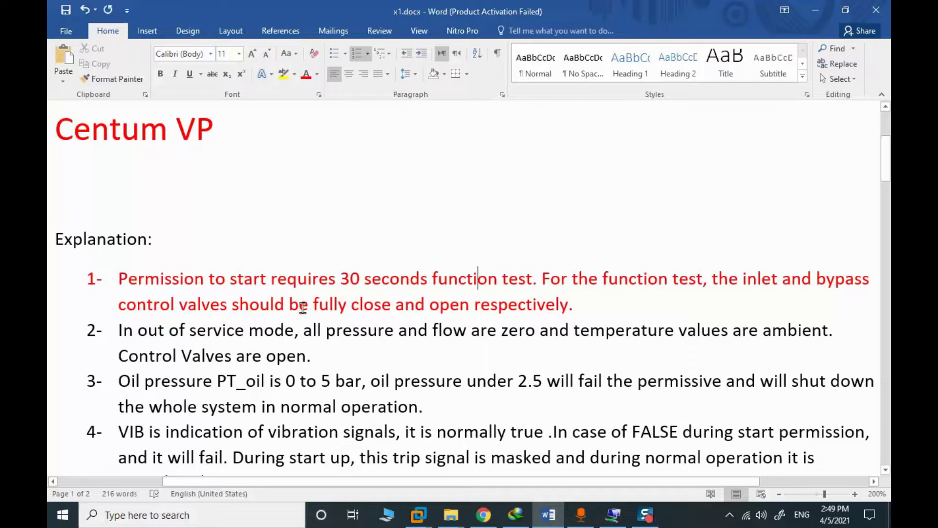
mouse_move(408, 311)
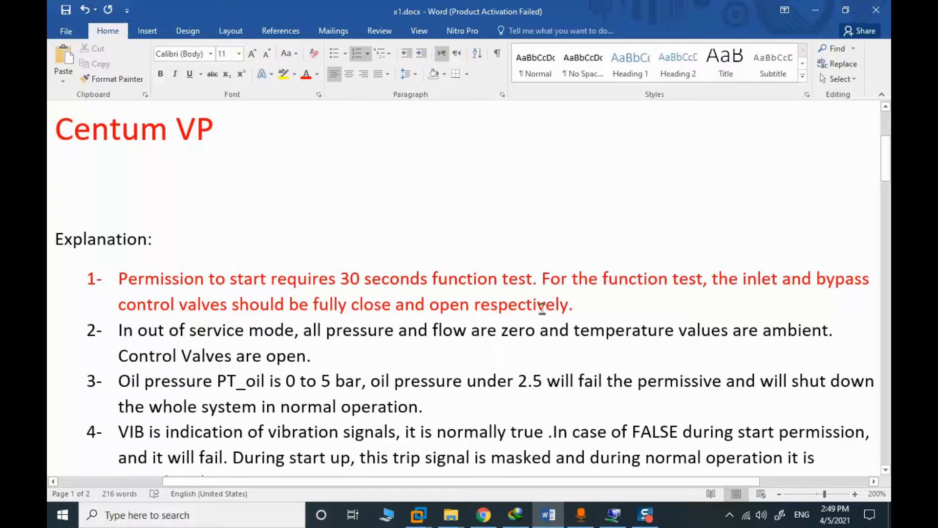
mouse_move(762, 288)
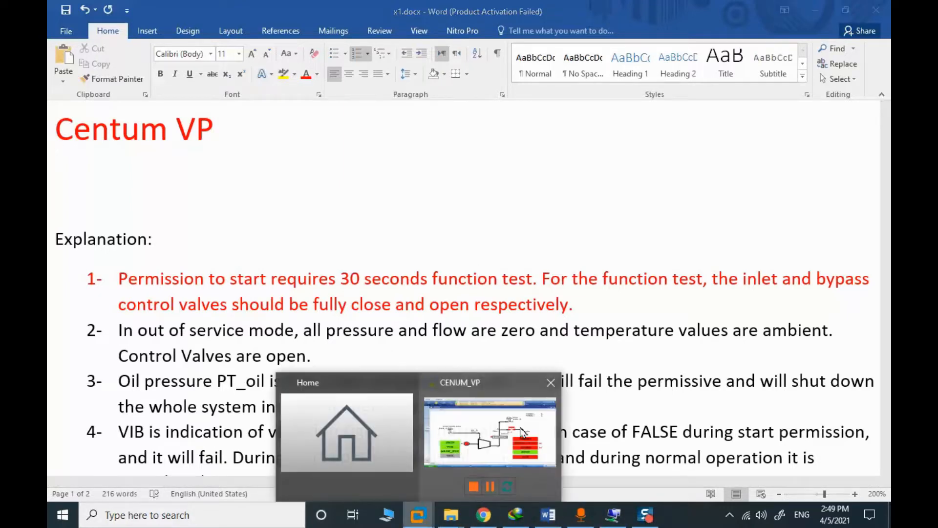
- Return to CENTUM VP, close the PERMIT window and wait for TIMER1 to reach 30 with OK
click(488, 433)
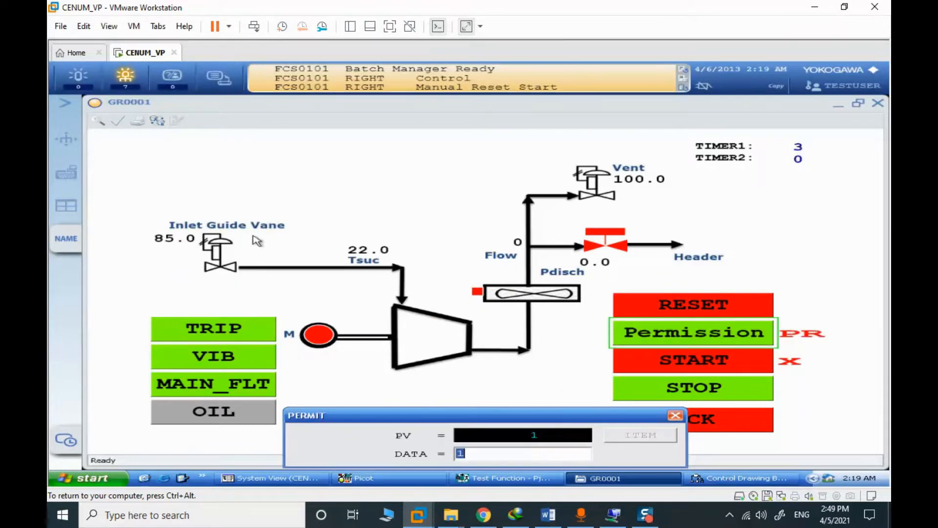
click(675, 415)
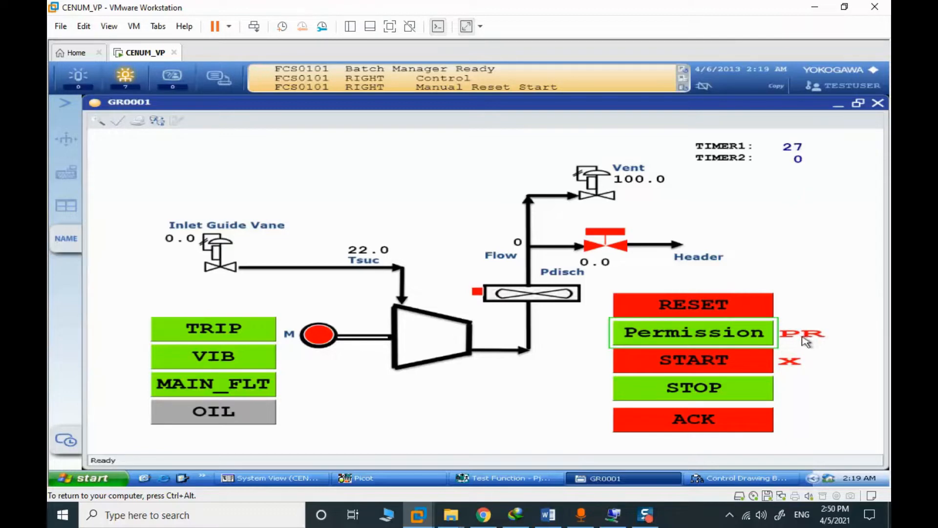
mouse_move(822, 343)
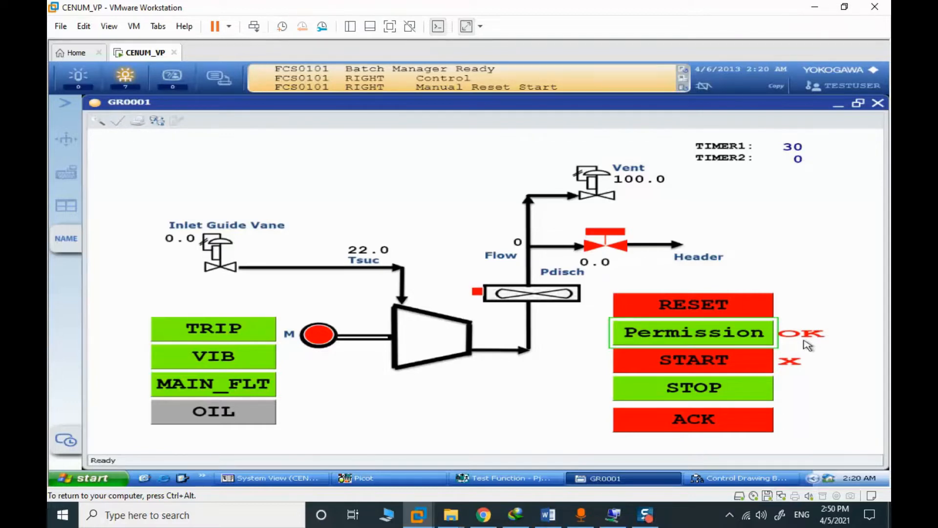
click(546, 514)
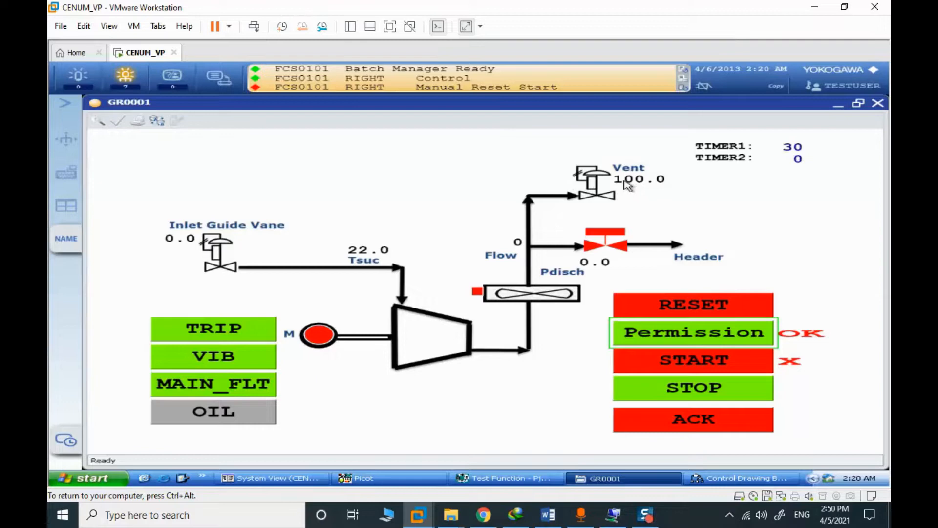
mouse_move(226, 207)
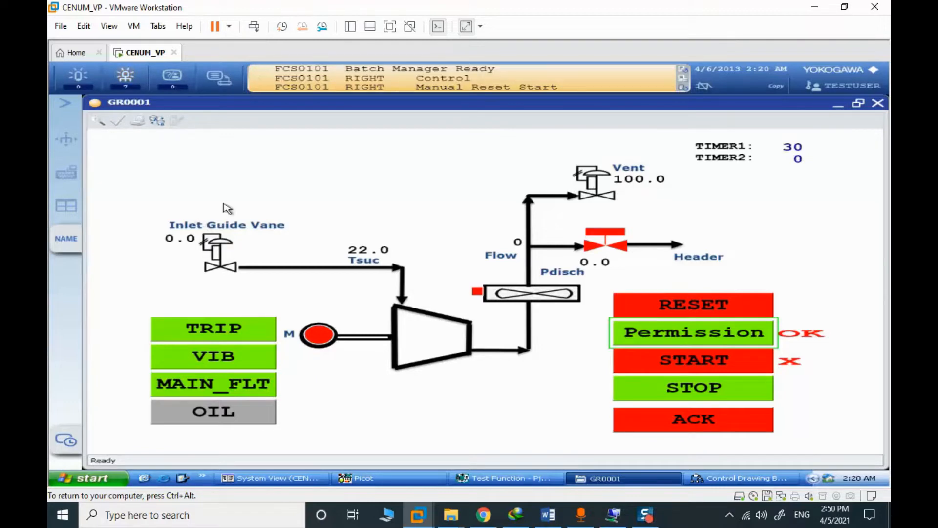
click(548, 513)
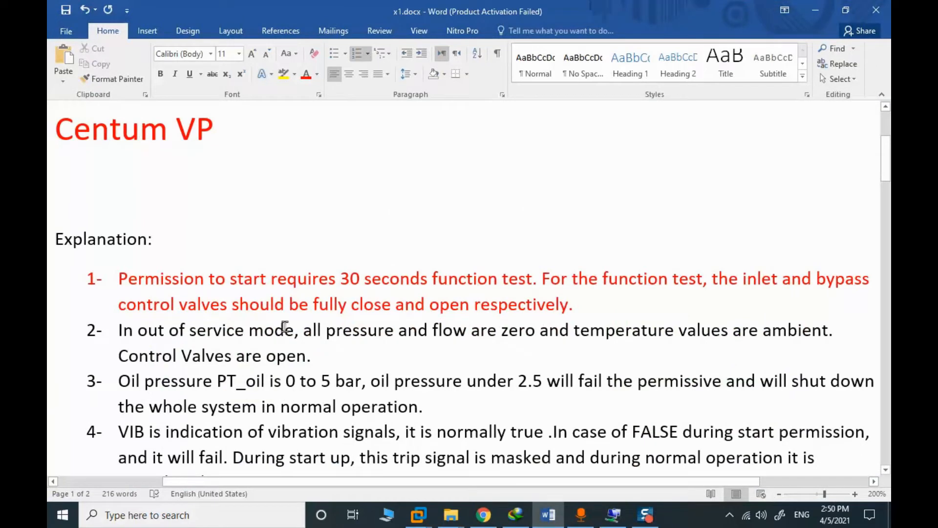
mouse_move(436, 338)
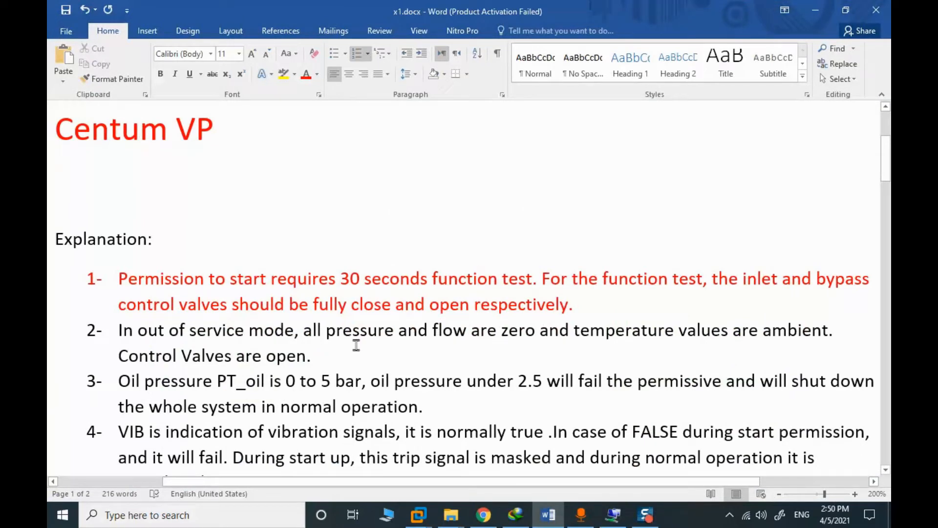
- Clear requirement 1 and select requirement 3 about oil pressure below 2.5 bar
click(477, 278)
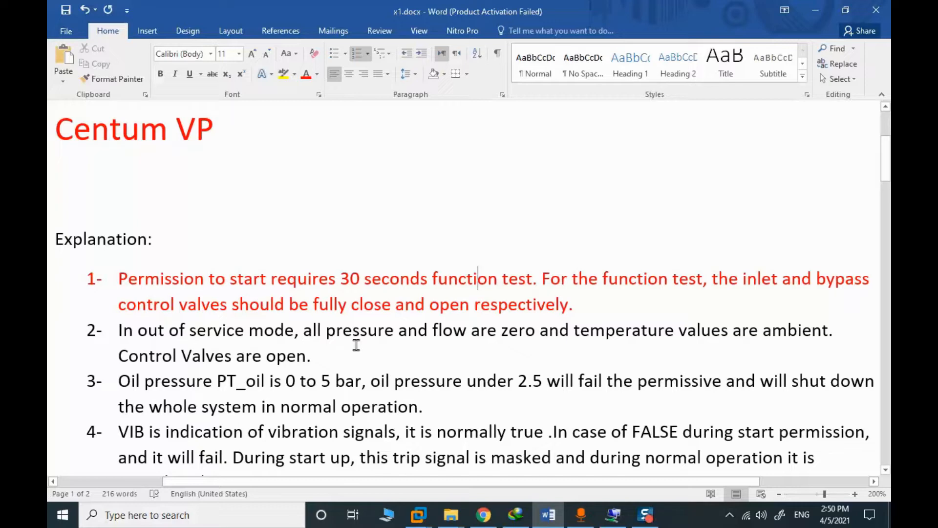
scroll(down, 3)
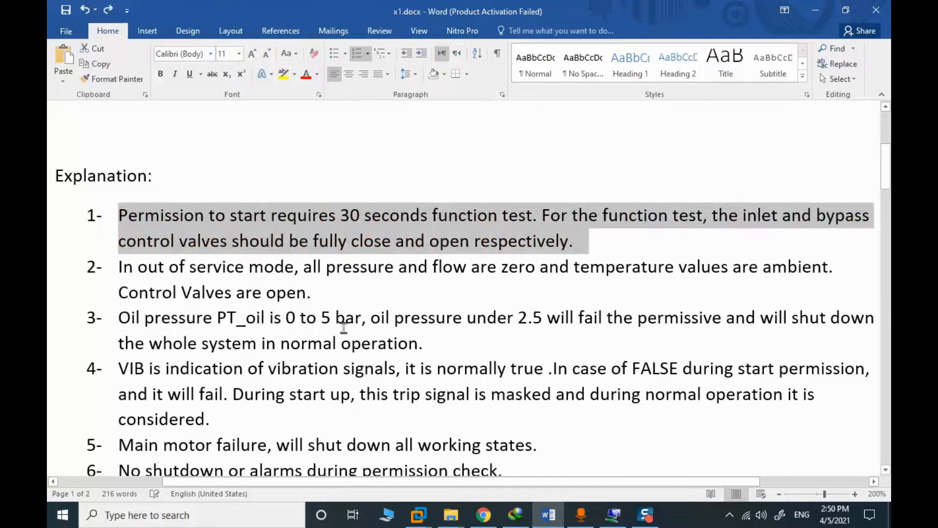
click(422, 343)
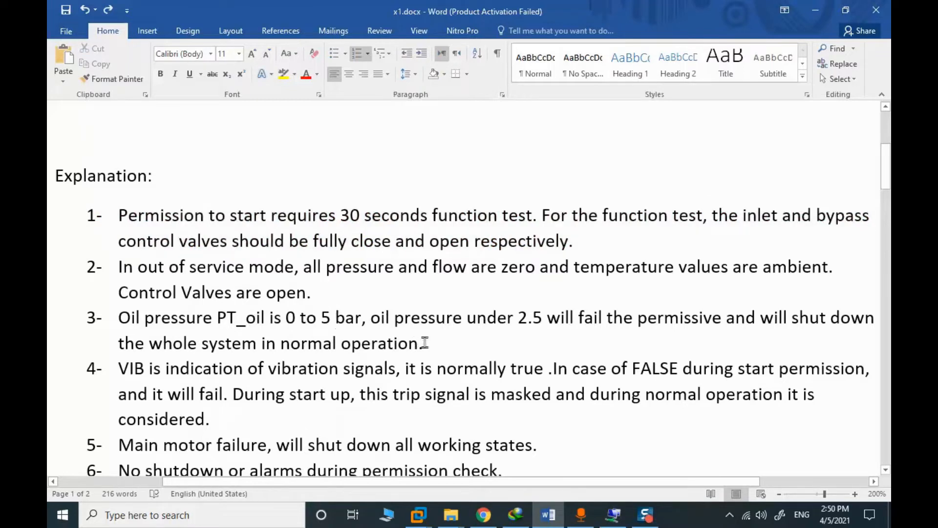
drag(118, 317, 422, 343)
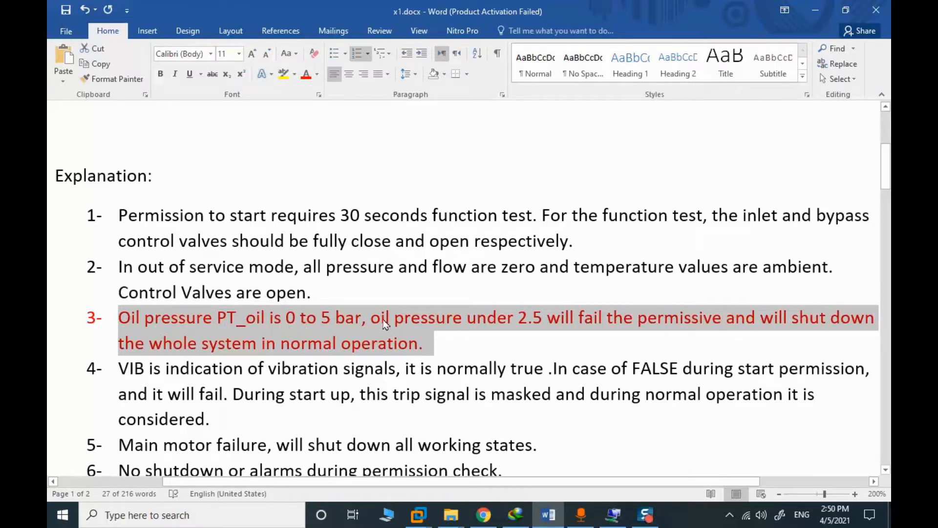
mouse_move(534, 333)
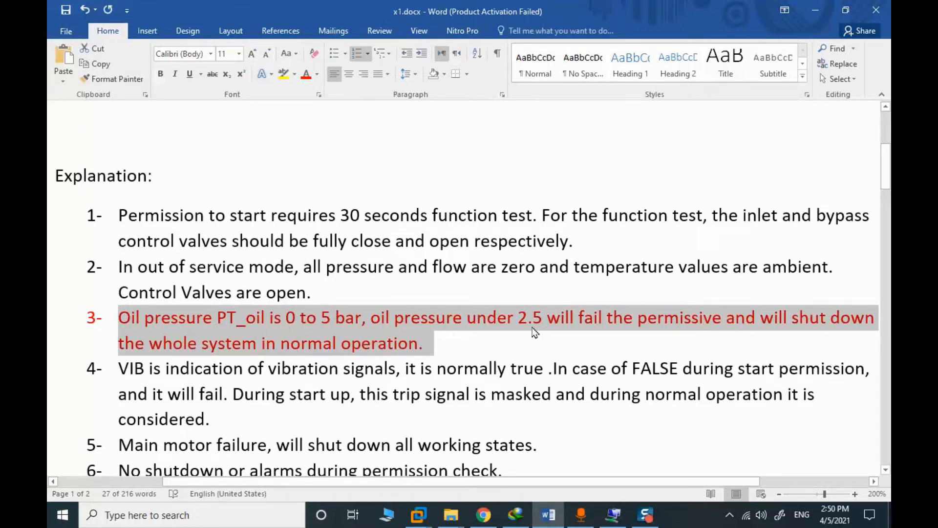
mouse_move(687, 336)
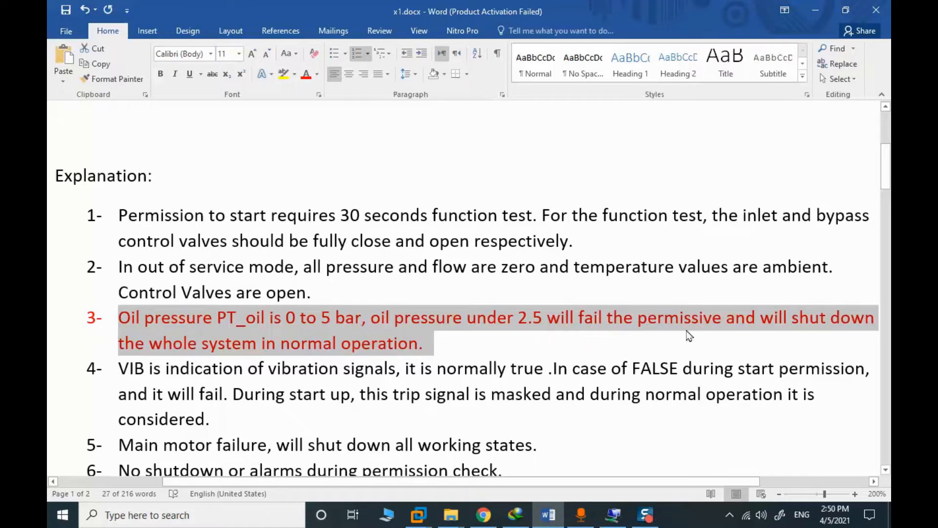
mouse_move(702, 332)
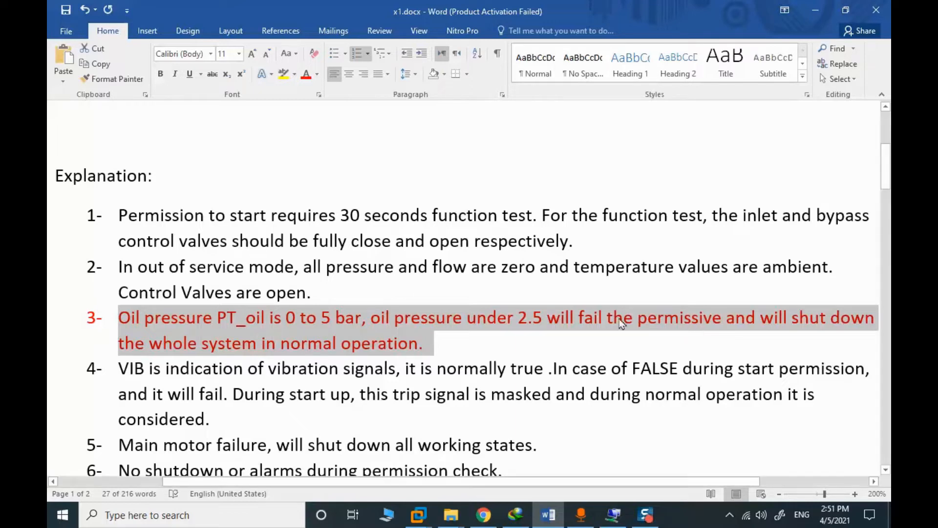
mouse_move(488, 445)
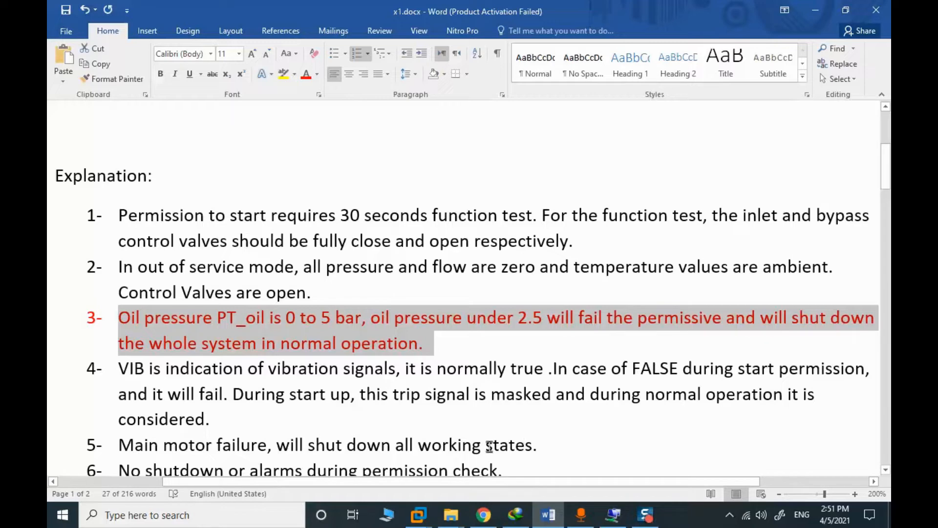
- Show the OIL pressure faceplate at 2.7 bar over the graphic and bring up its tuning view
click(418, 514)
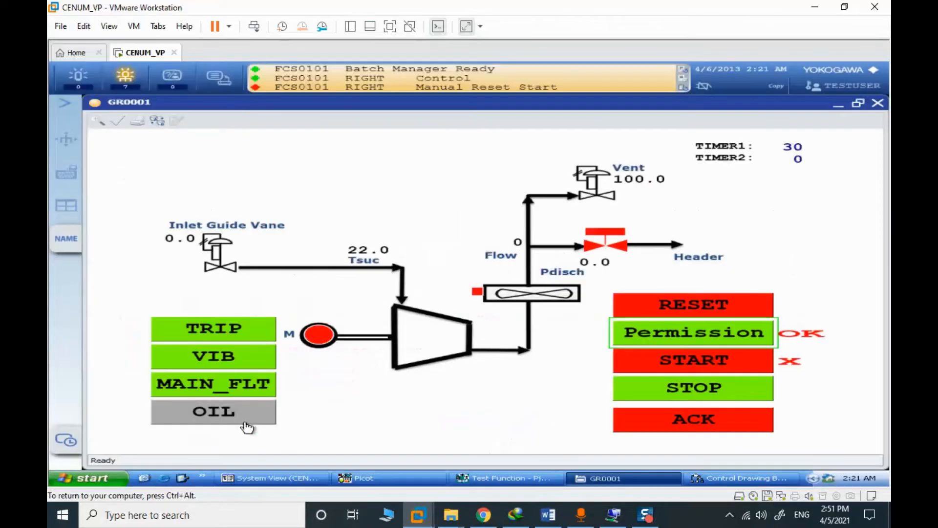
click(214, 412)
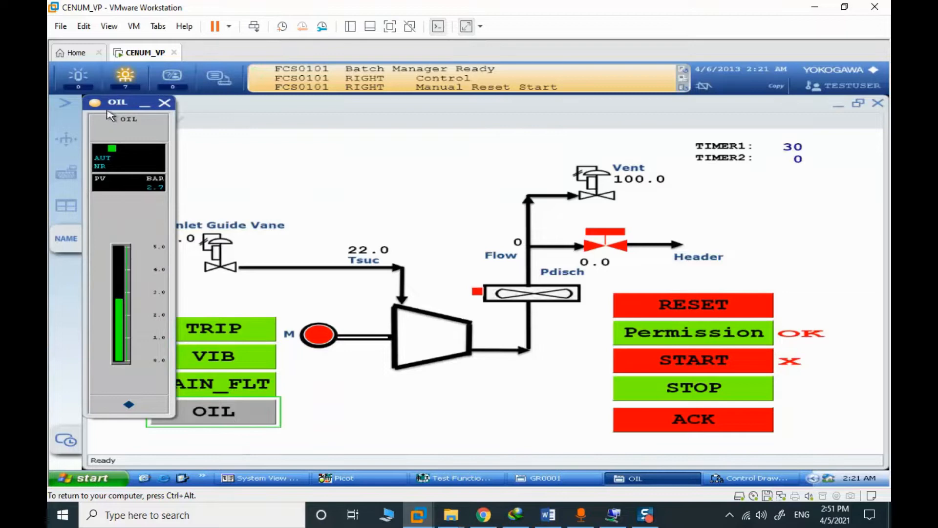
drag(117, 101, 325, 133)
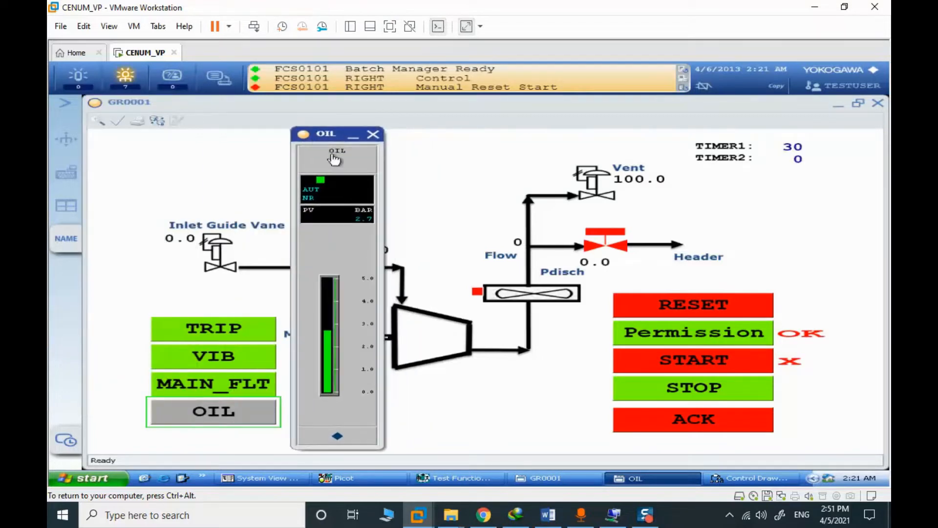
mouse_move(369, 224)
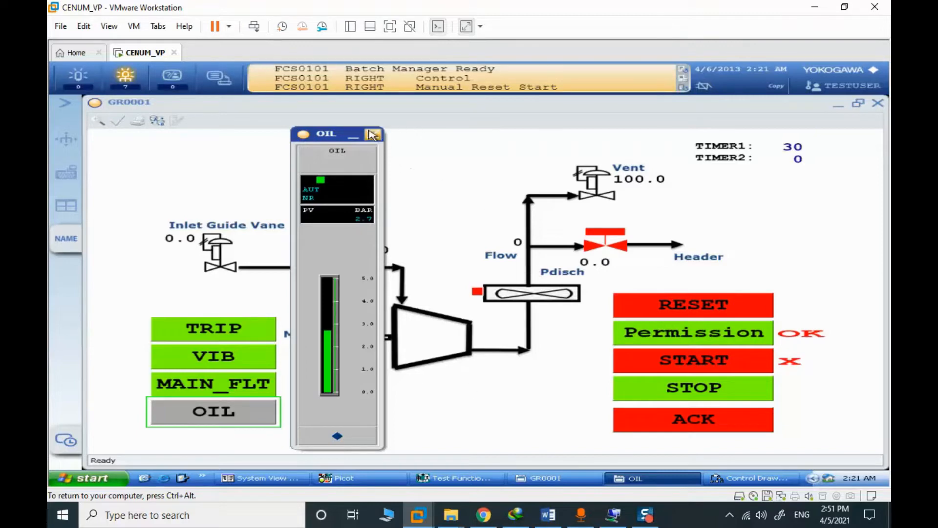
click(373, 134)
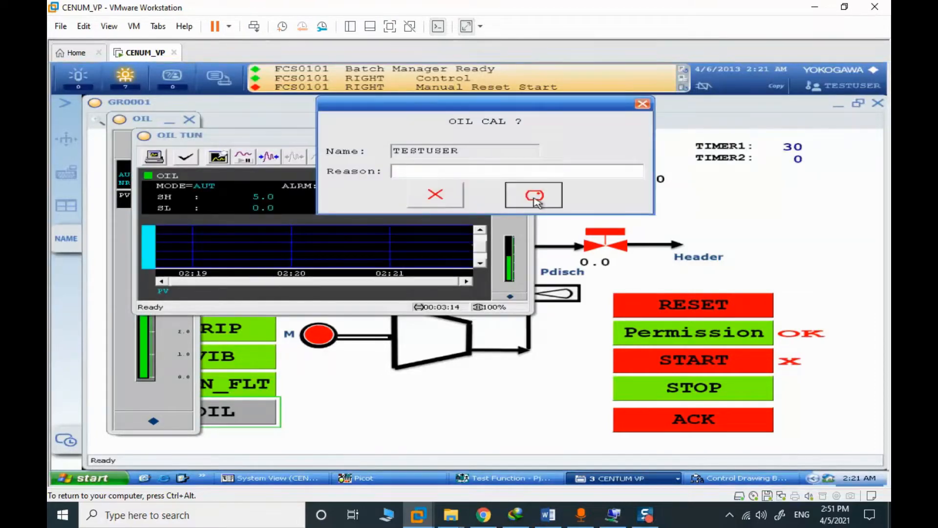
- Put OIL into calibration and drop its pressure to 0.0 bar, raising the low-oil shutdown trip
click(533, 195)
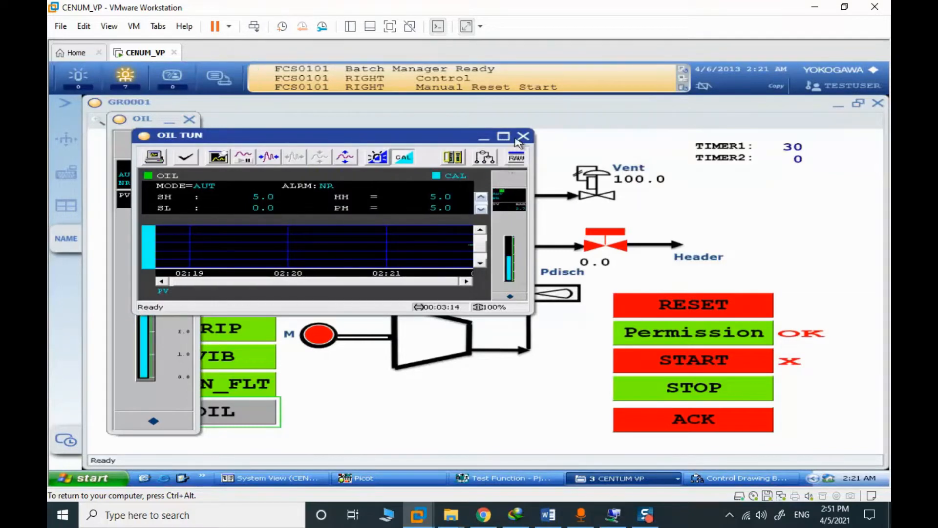
click(524, 136)
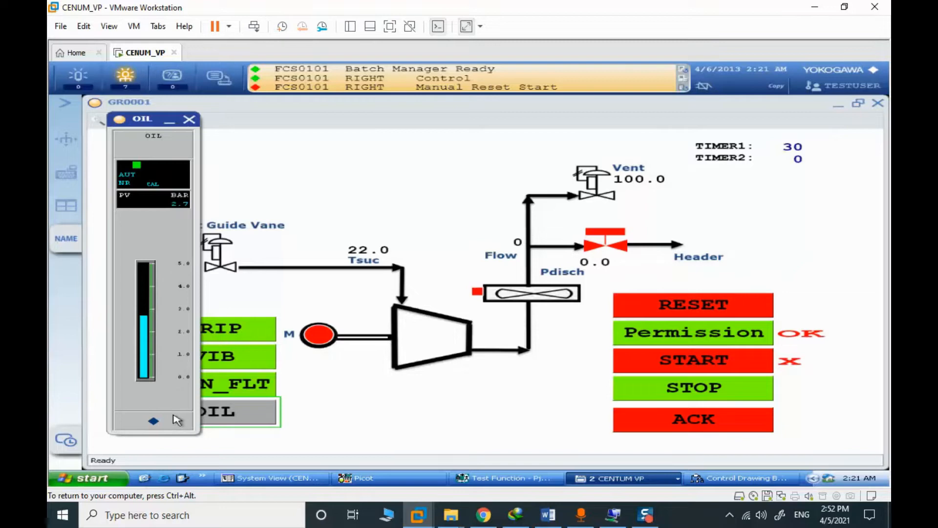
click(169, 203)
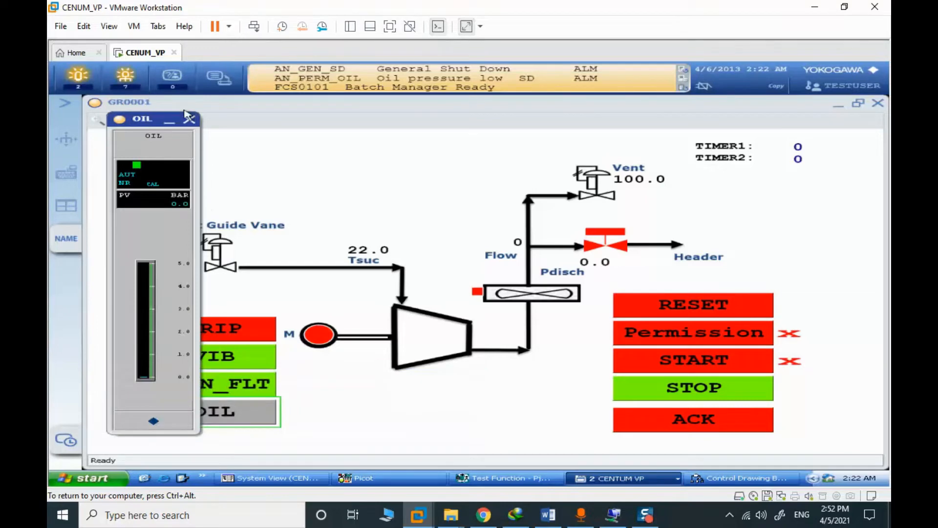
click(189, 119)
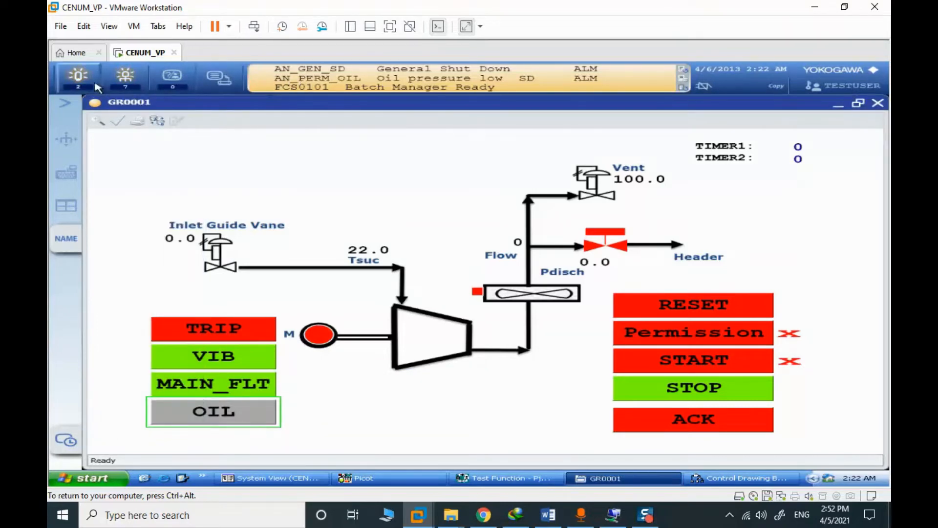
mouse_move(85, 85)
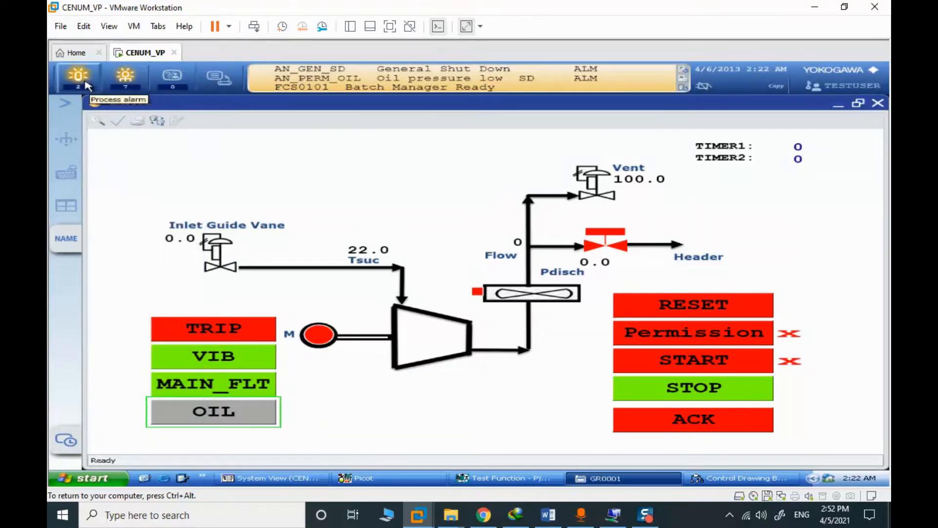
- Acknowledge the oil alarms, apply RESET to clear the trips, then request start Permission
click(78, 76)
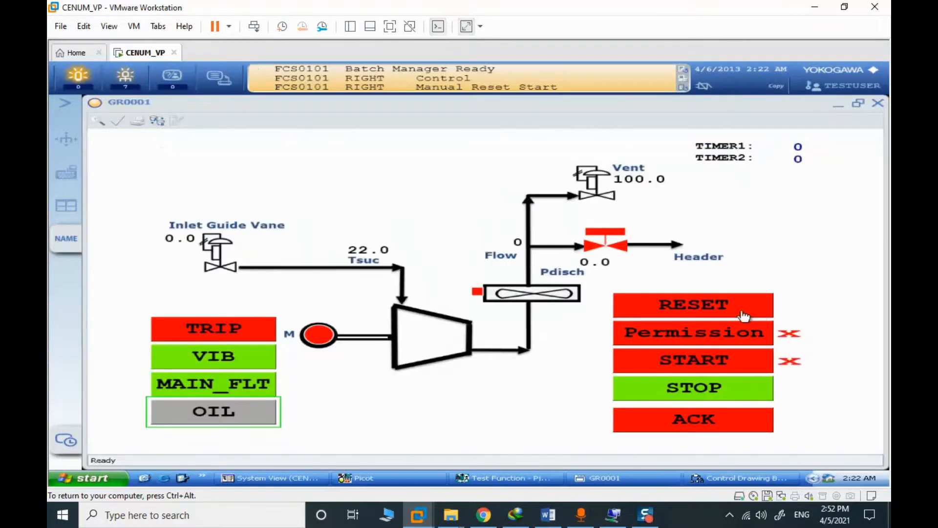
click(693, 305)
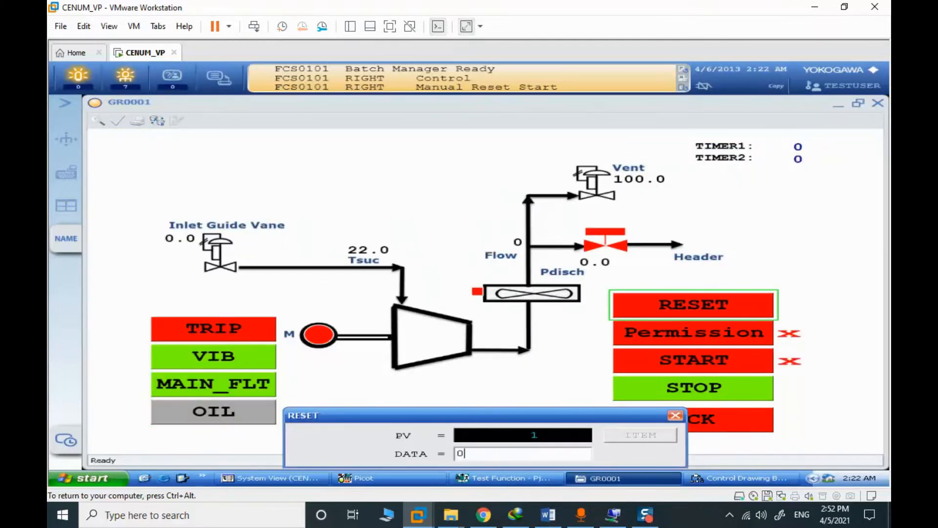
click(692, 305)
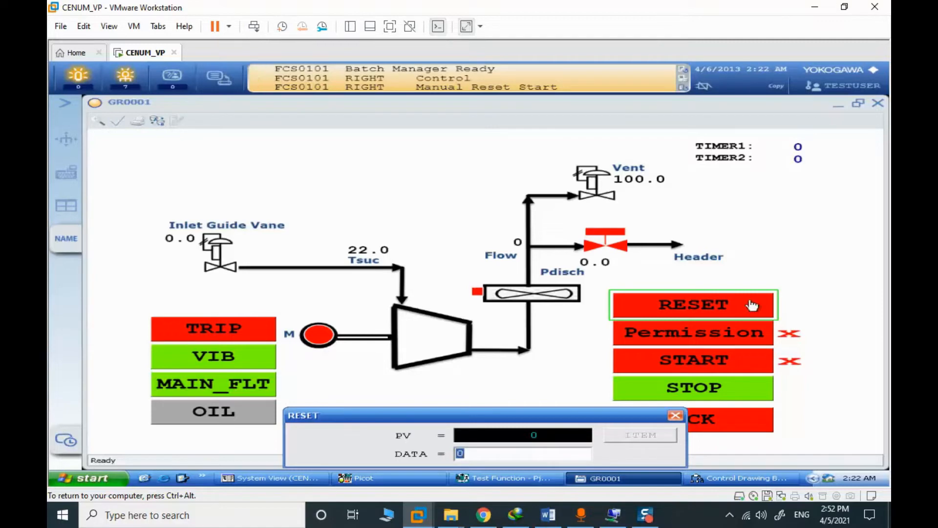
click(693, 304)
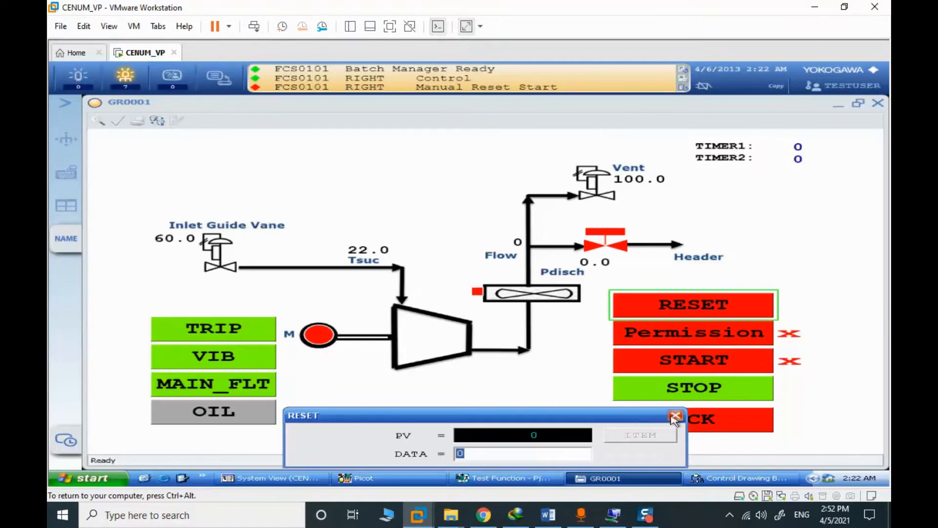
click(673, 415)
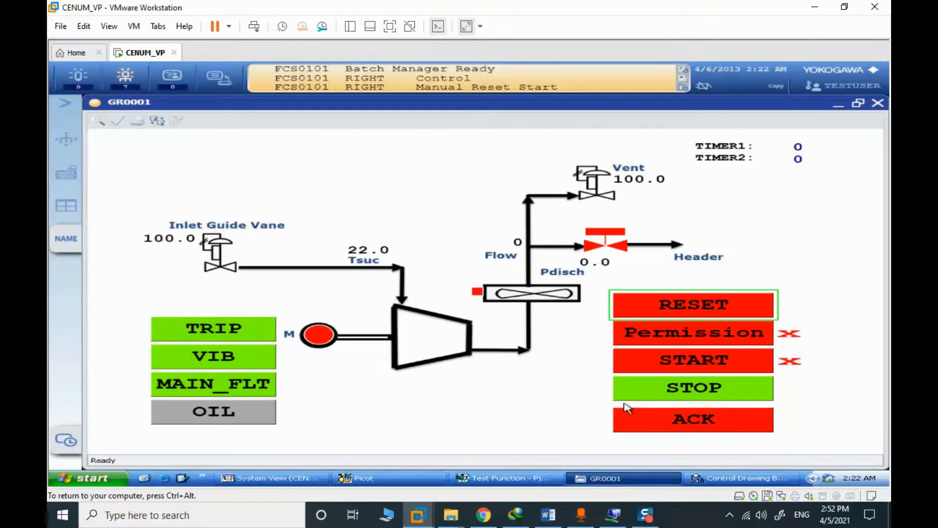
click(693, 333)
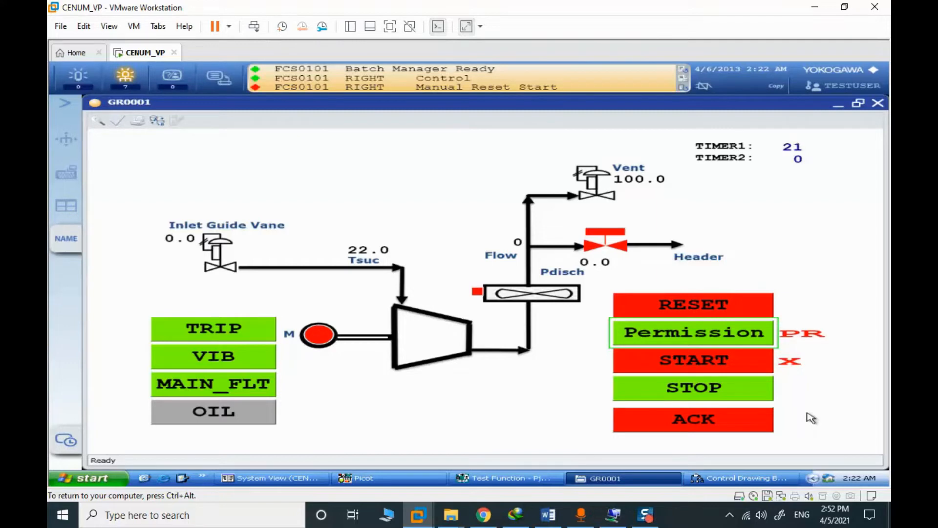
mouse_move(834, 441)
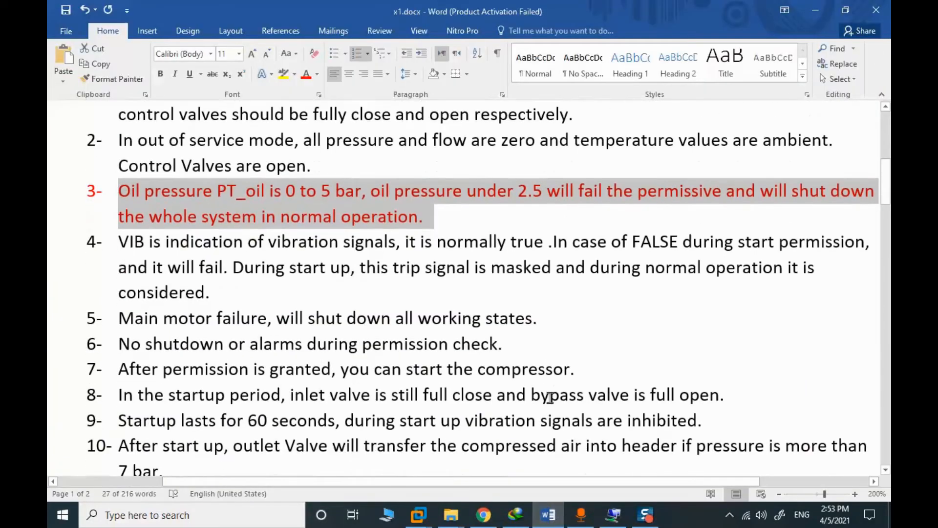
mouse_move(305, 243)
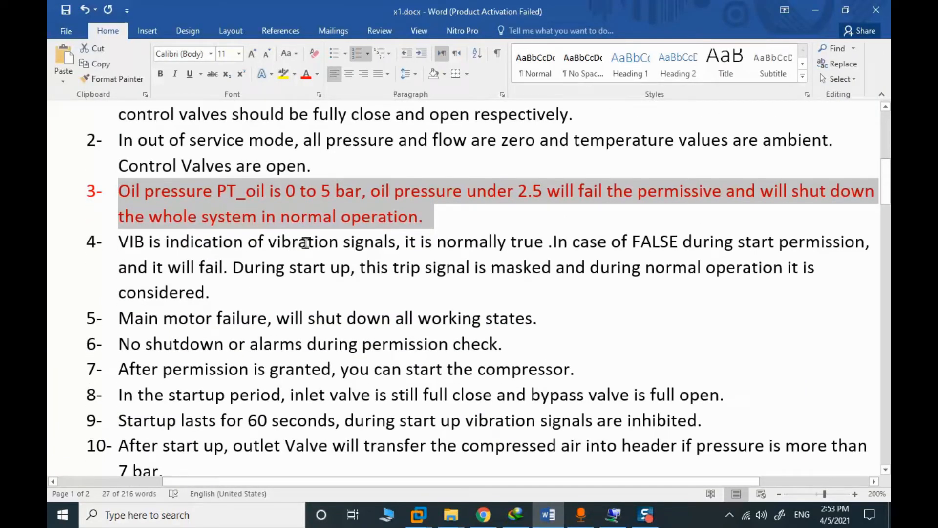
mouse_move(378, 242)
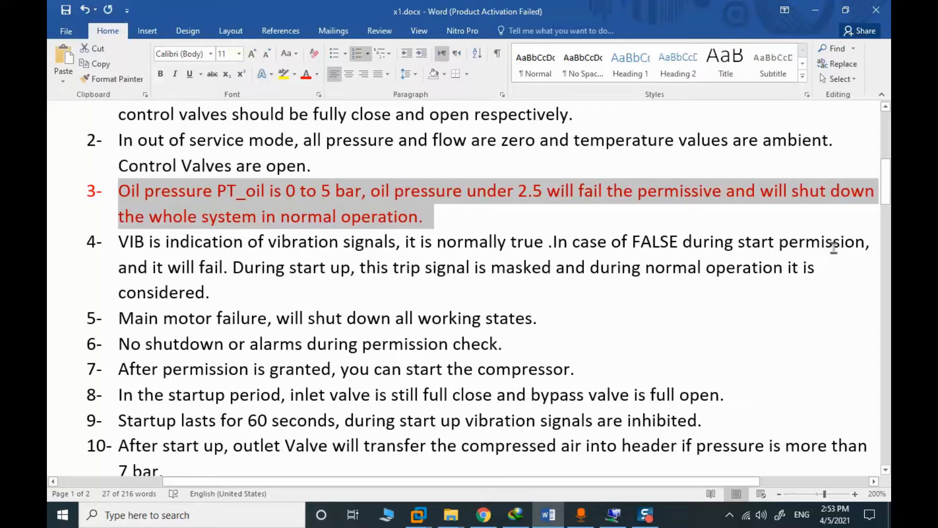
mouse_move(191, 318)
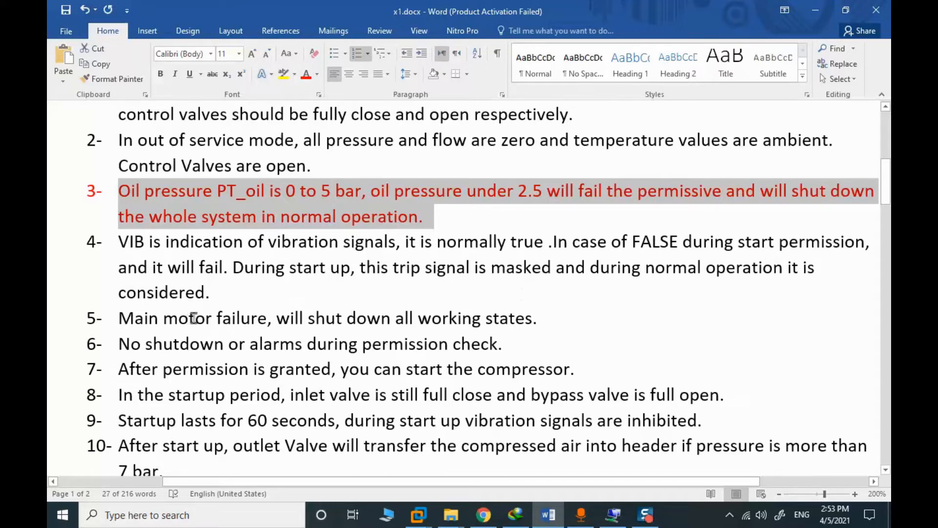
mouse_move(199, 314)
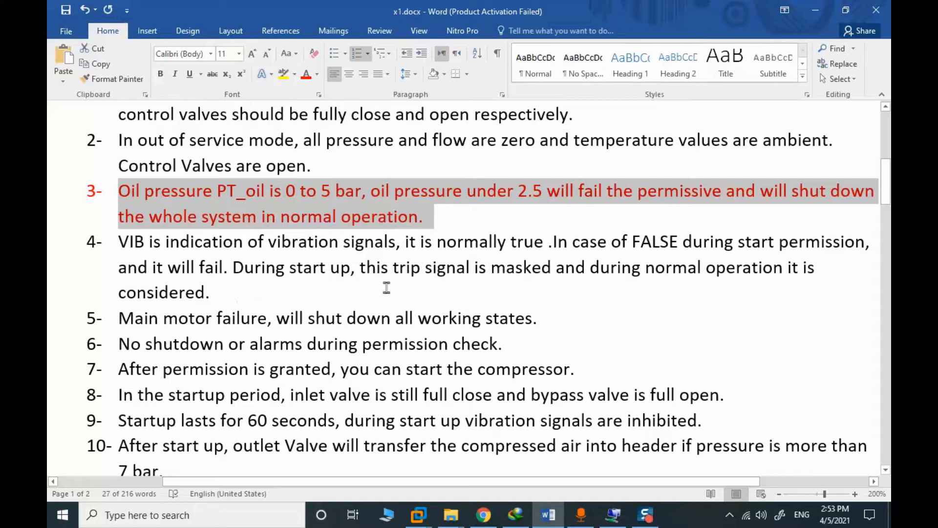
mouse_move(595, 241)
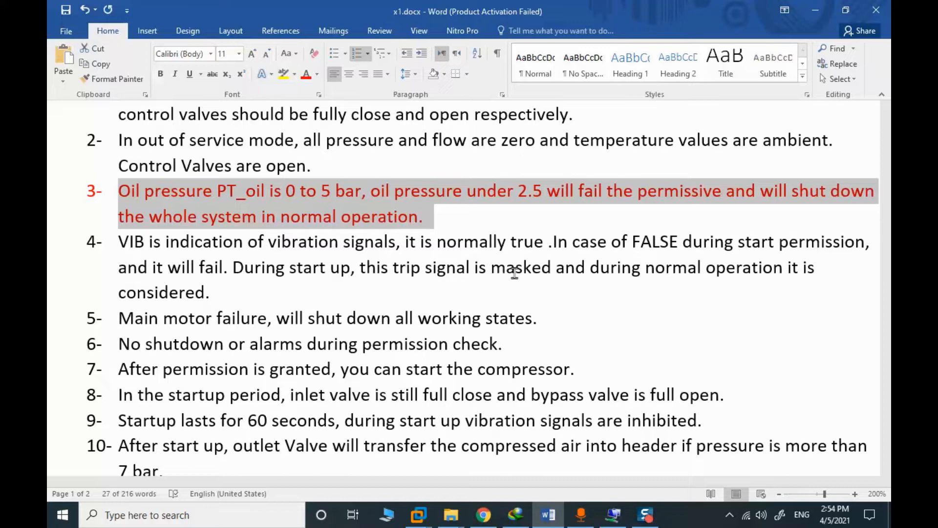
scroll(down, 3)
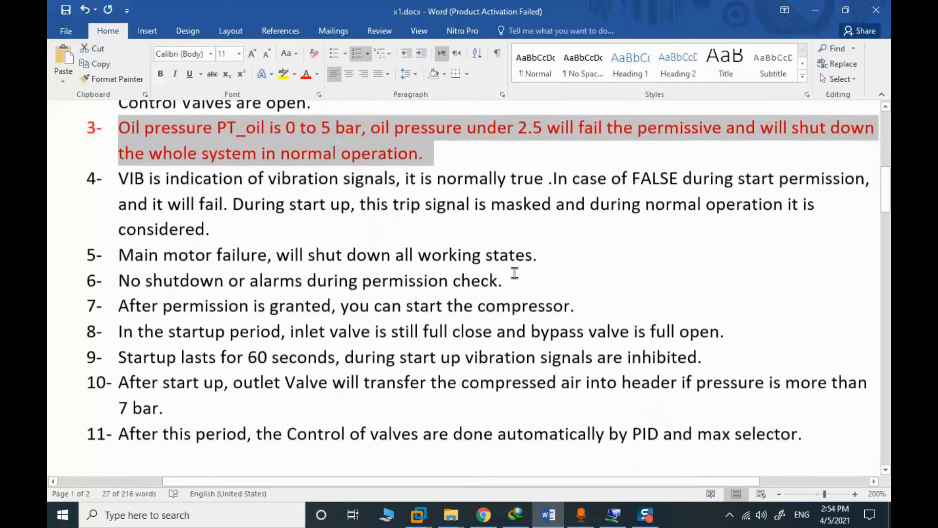
scroll(down, 3)
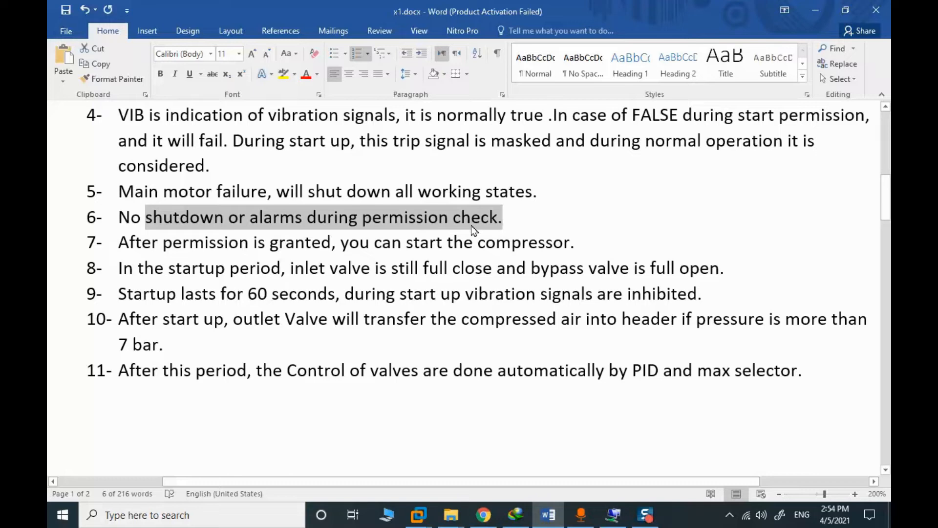
scroll(down, 3)
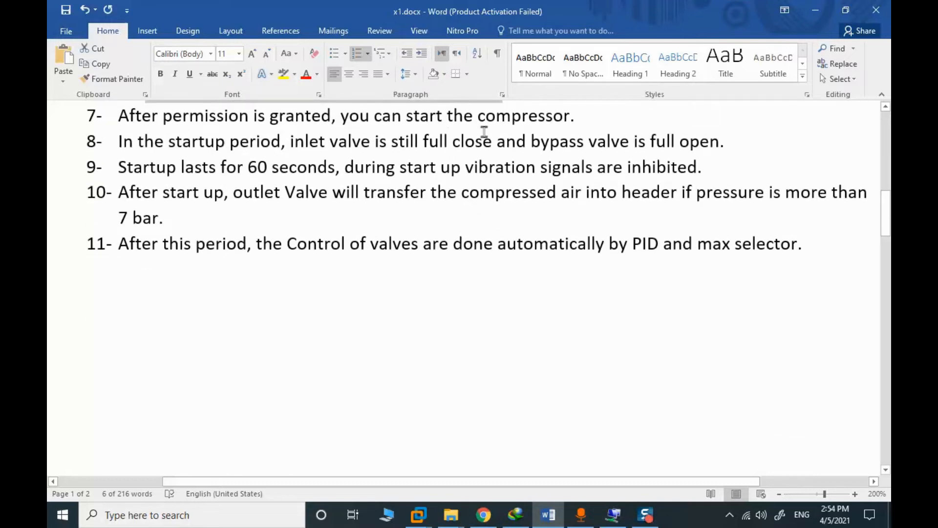
mouse_move(306, 151)
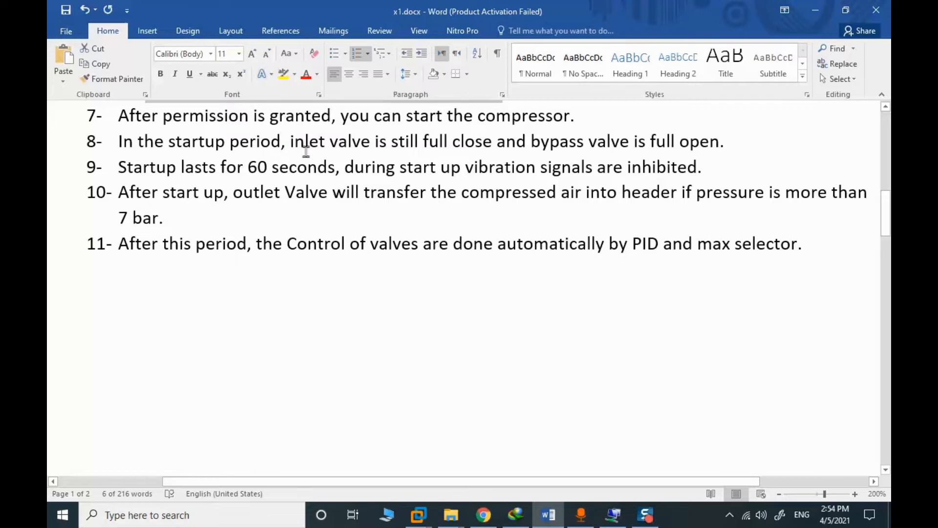
mouse_move(354, 155)
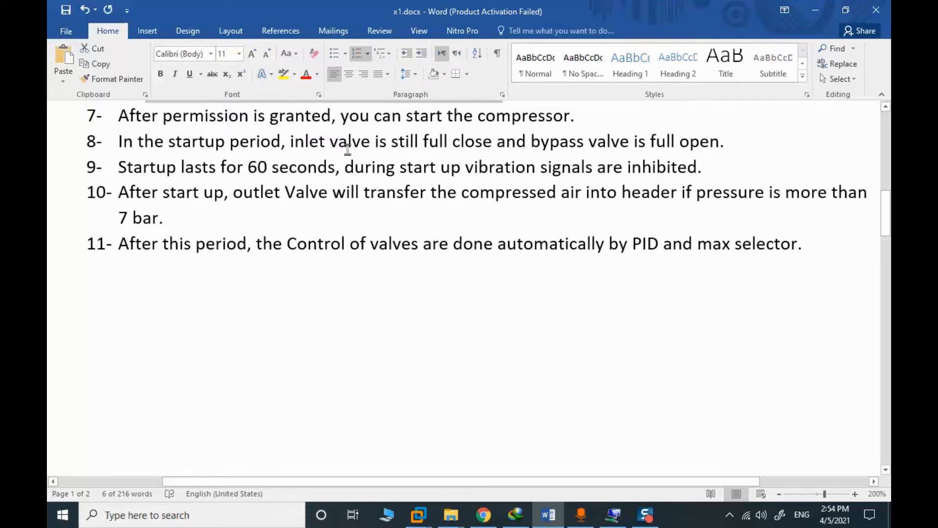
mouse_move(401, 149)
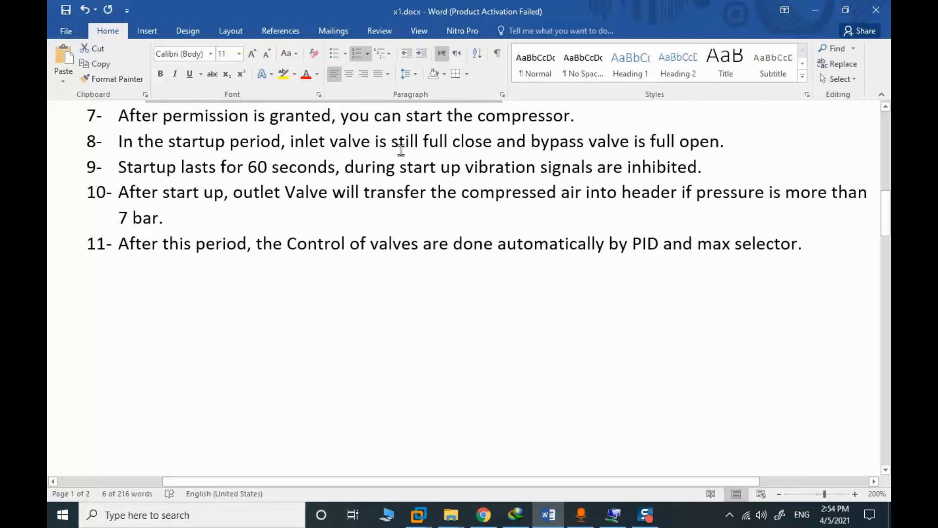
mouse_move(687, 152)
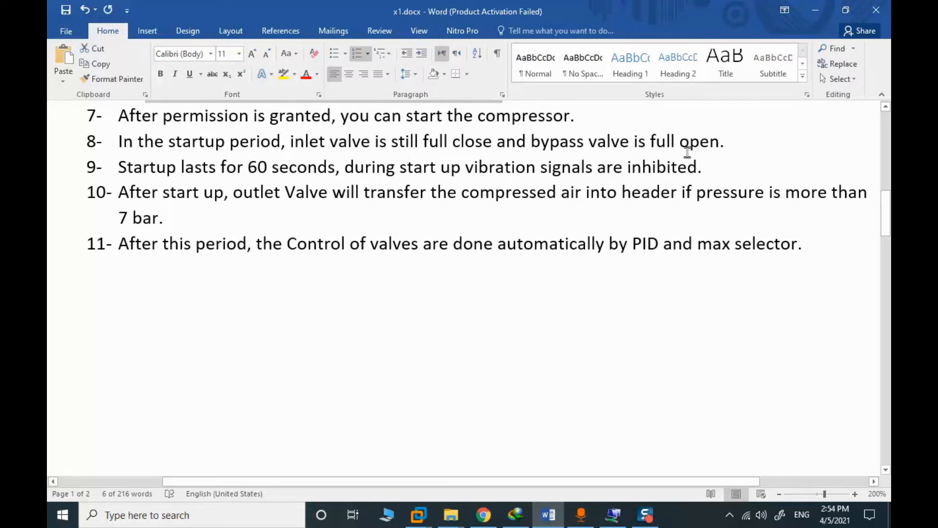
mouse_move(866, 237)
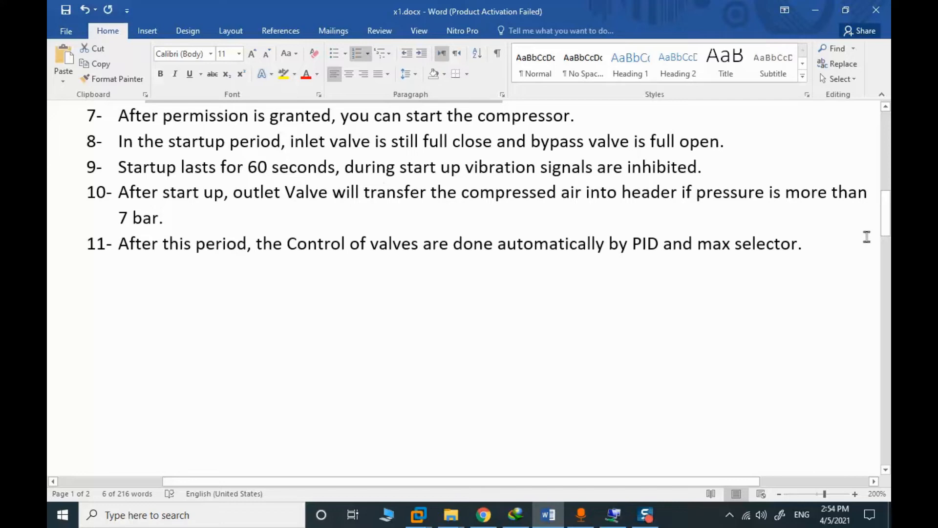
scroll(down, 3)
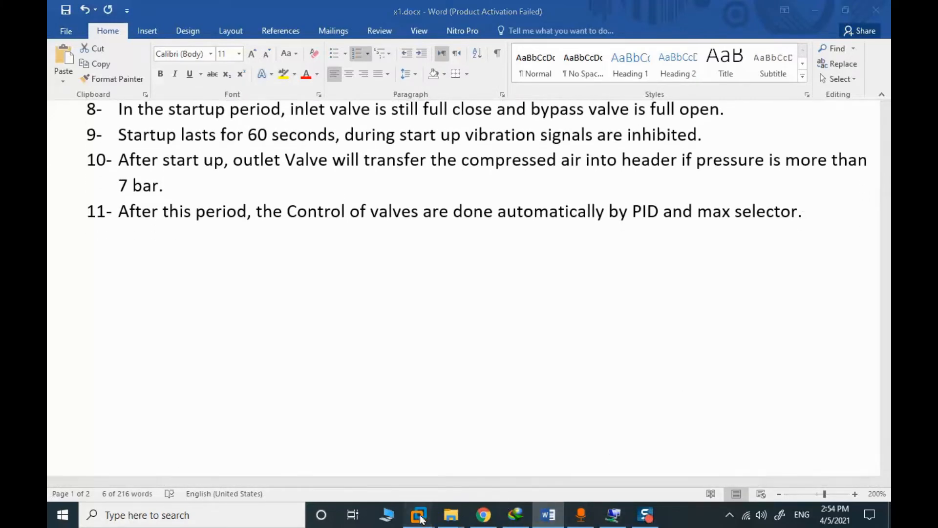
- Start the compressor from GR0001 once Permission shows OK, beginning the TIMER2 startup
click(422, 515)
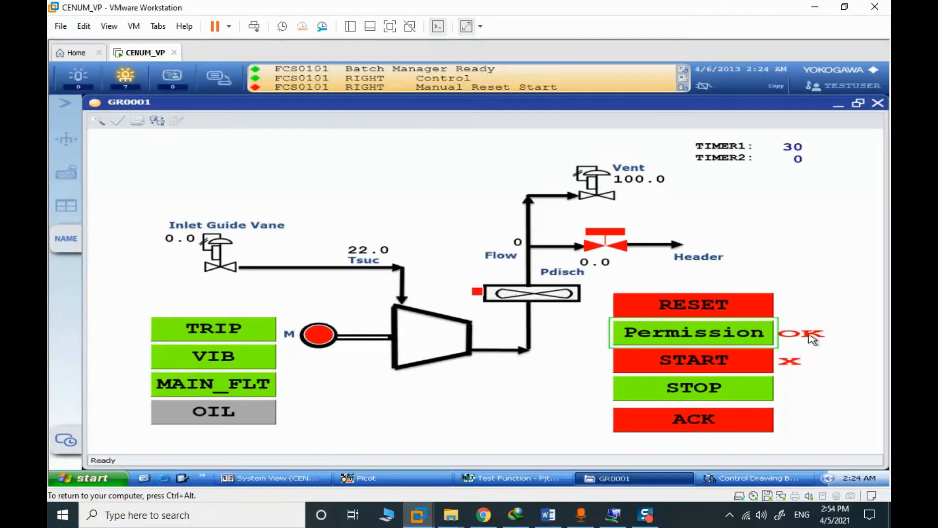
click(692, 359)
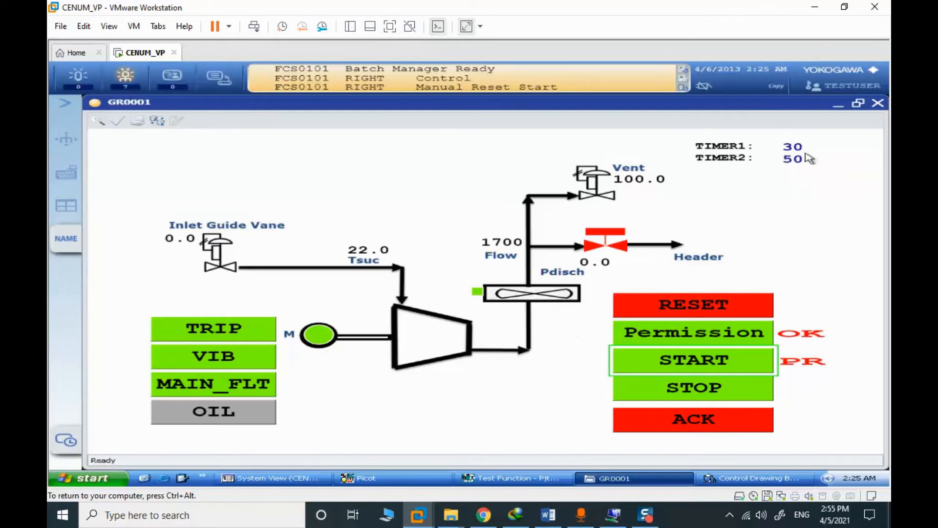
mouse_move(815, 178)
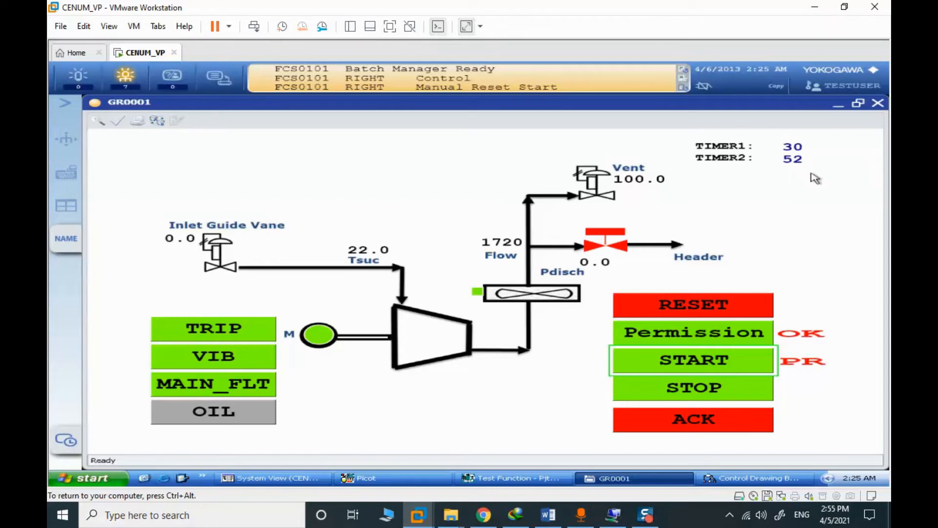
mouse_move(794, 171)
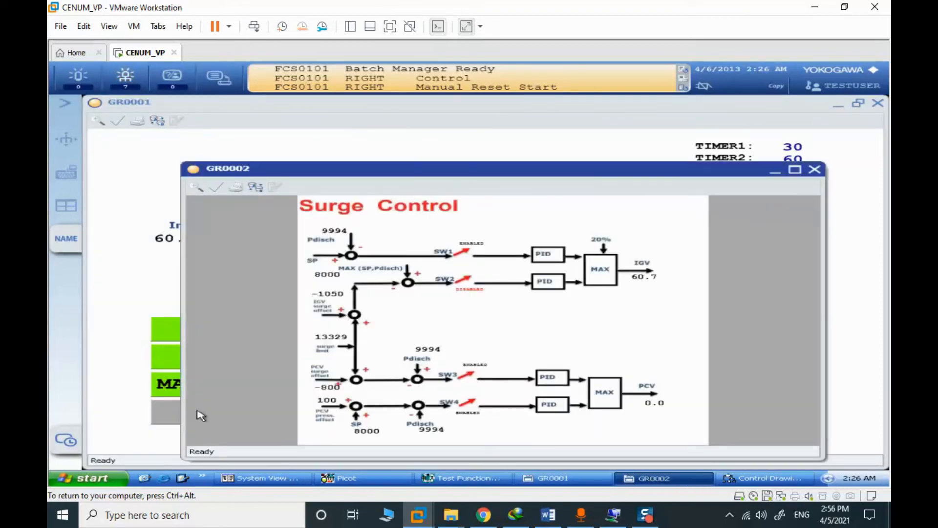
- Bring GR0001 to the front and use the NAME panel's Window Name Input
click(793, 171)
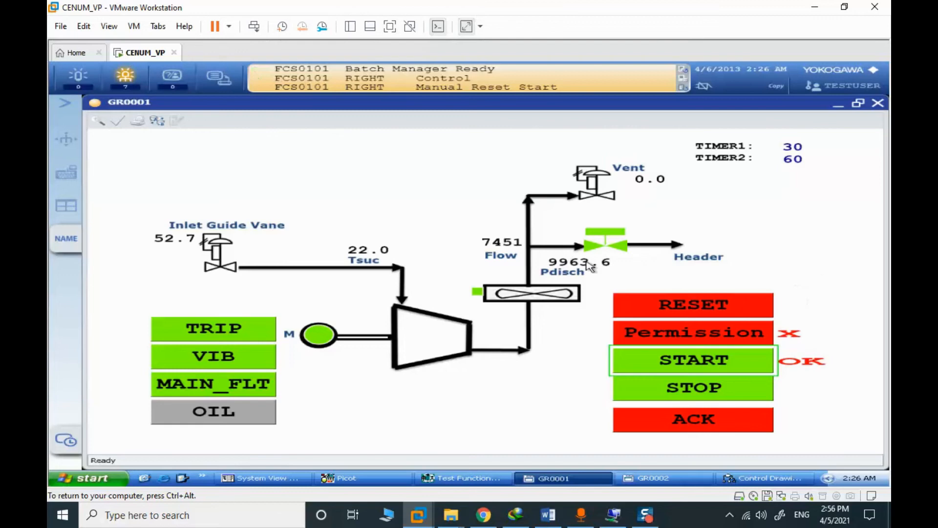
click(65, 238)
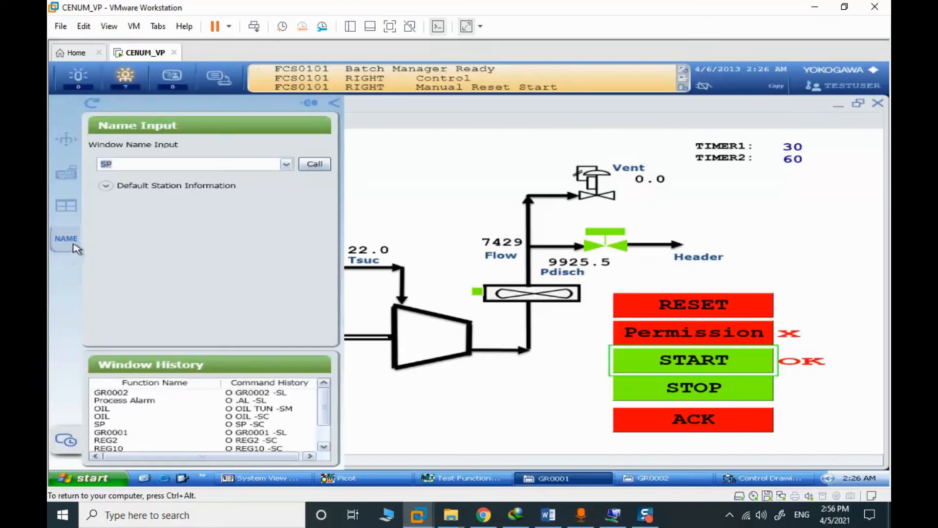
click(314, 164)
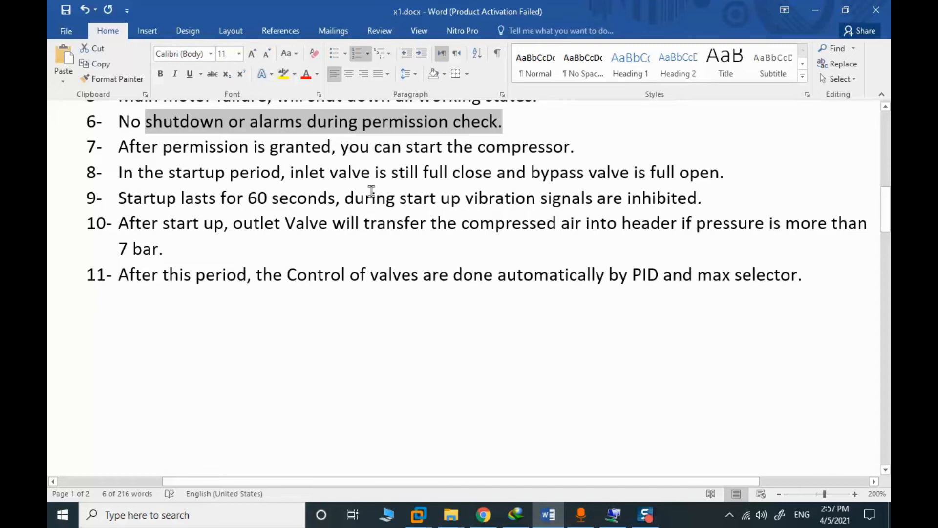
mouse_move(550, 205)
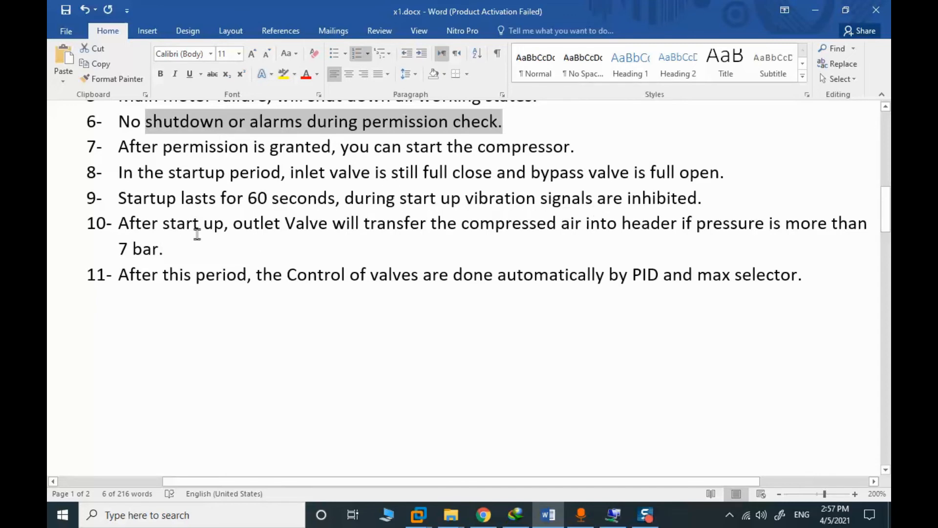
mouse_move(472, 226)
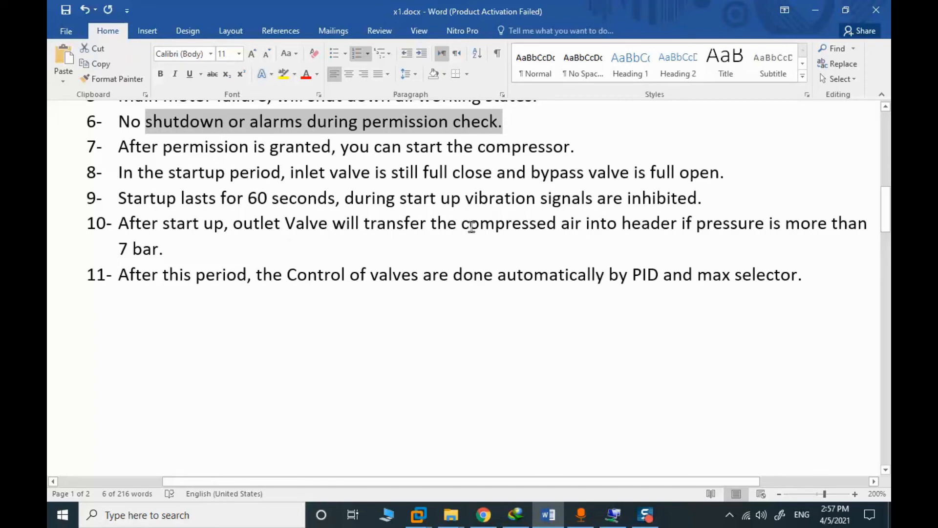
mouse_move(633, 238)
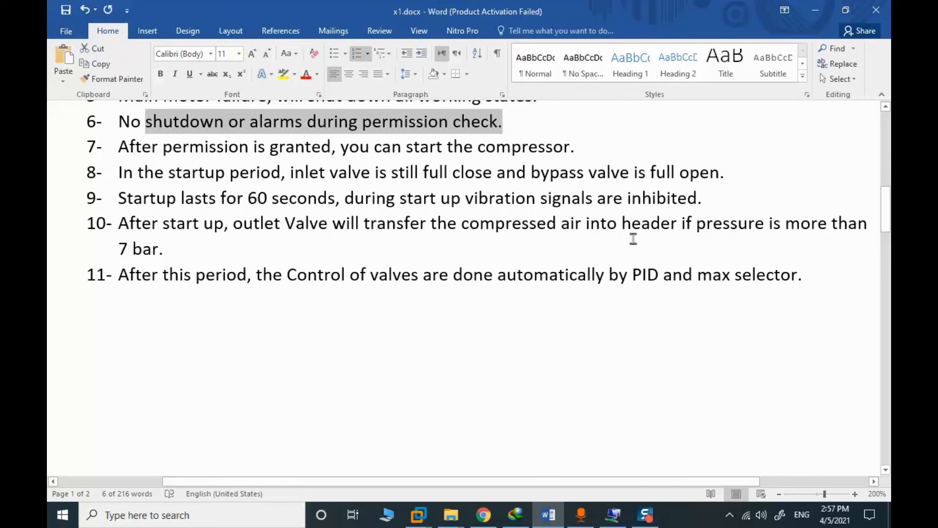
mouse_move(682, 246)
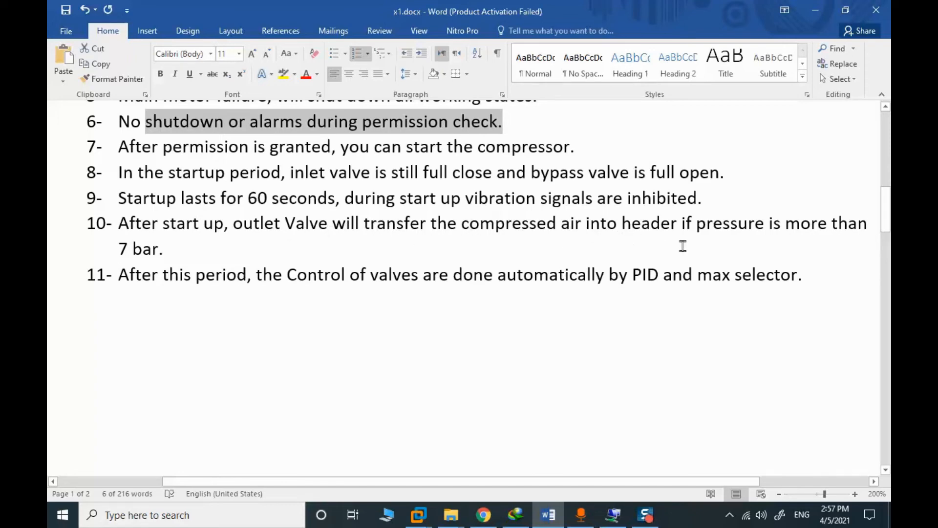
mouse_move(186, 287)
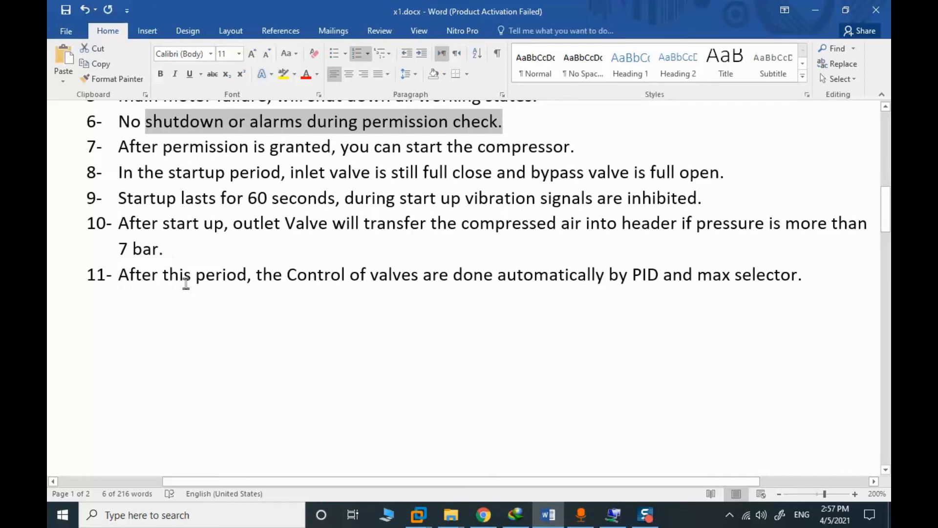
mouse_move(398, 285)
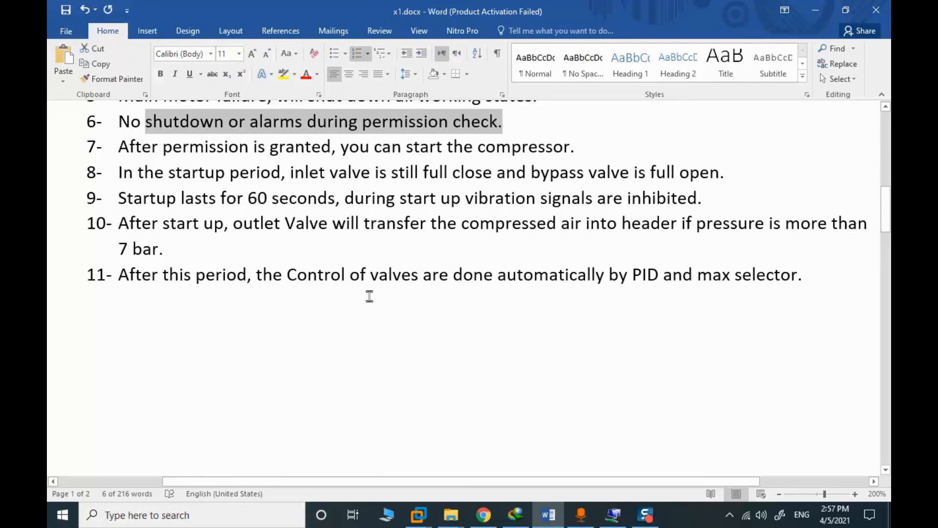
- Review the Surge Control diagram with its 12000 setpoints, then return to CENTUM VP
scroll(down, 3)
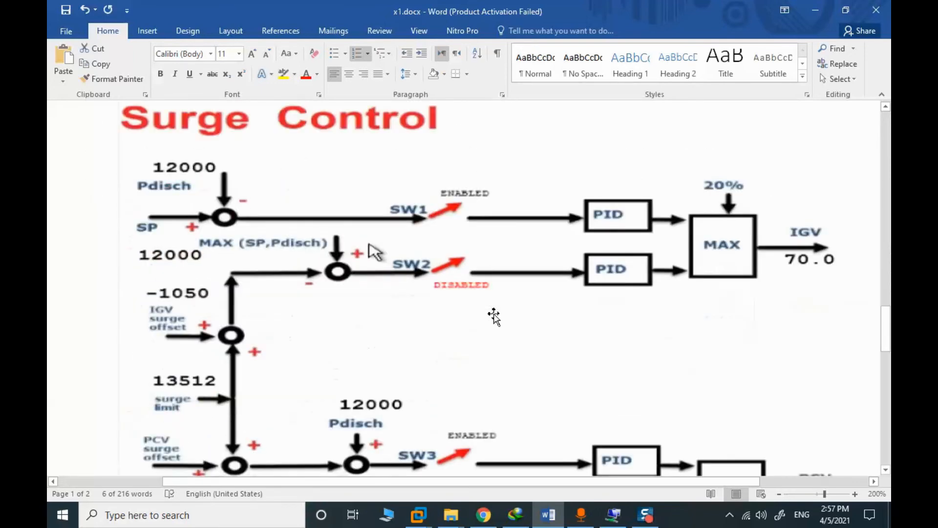
scroll(down, 3)
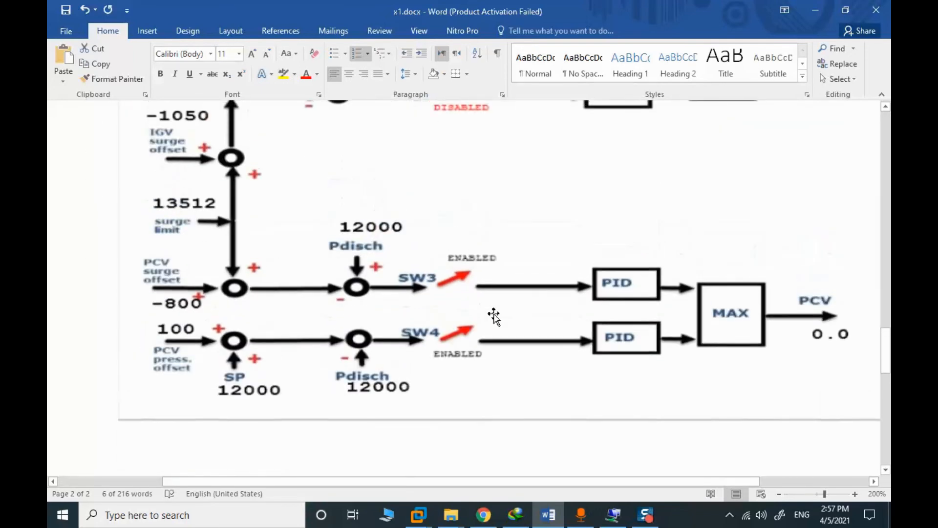
scroll(up, 3)
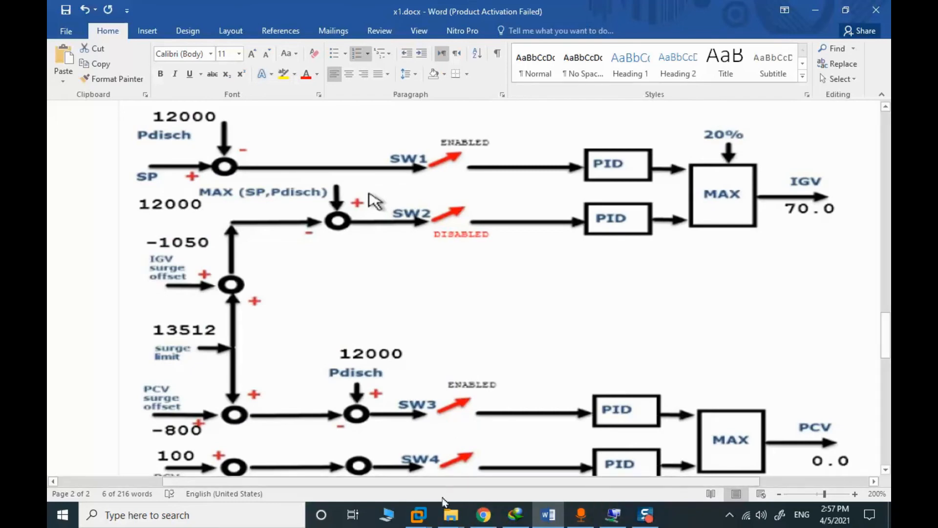
click(419, 515)
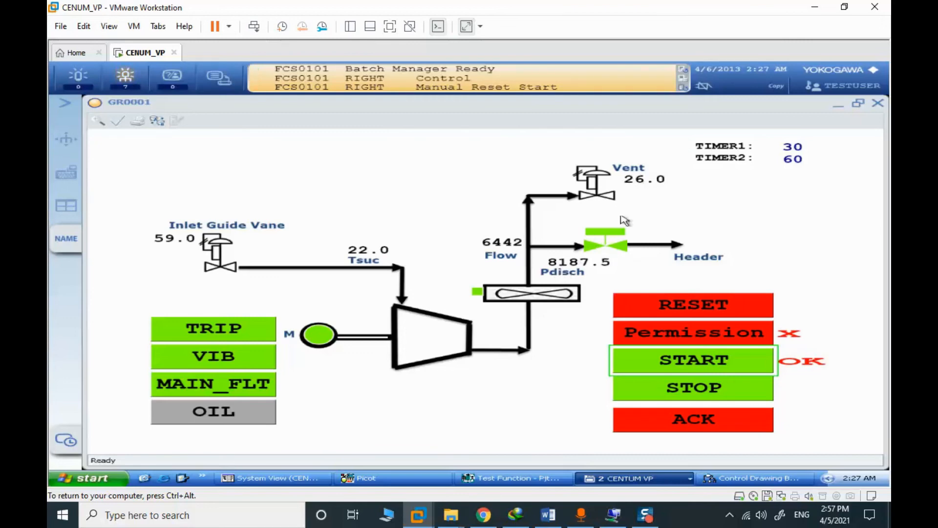
mouse_move(634, 212)
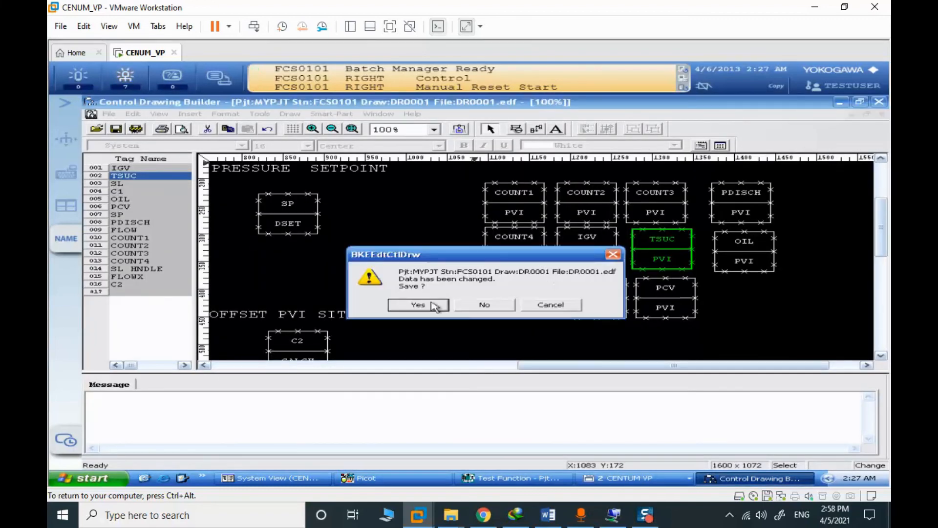
- Save and online-load the DR0001 changes, then return to the FUNCTION_BLOCK list in System View
click(417, 304)
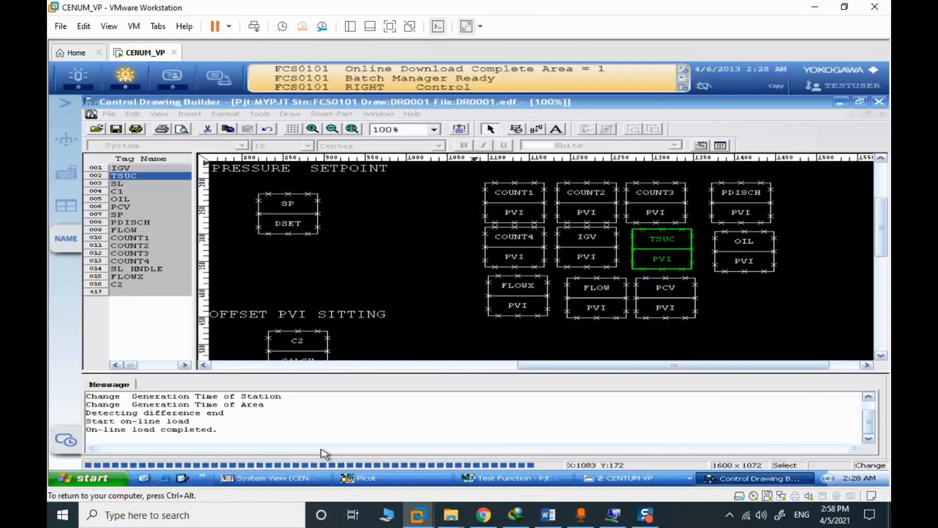
click(270, 478)
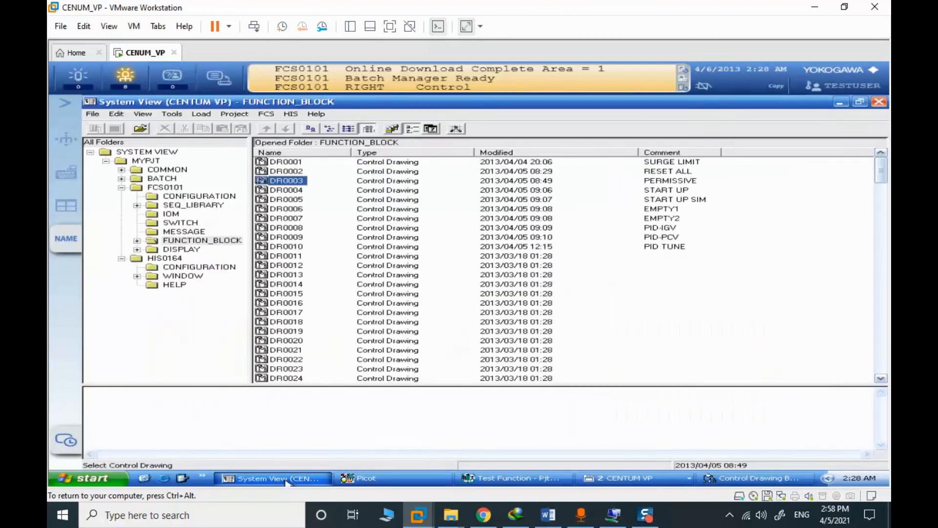
click(284, 161)
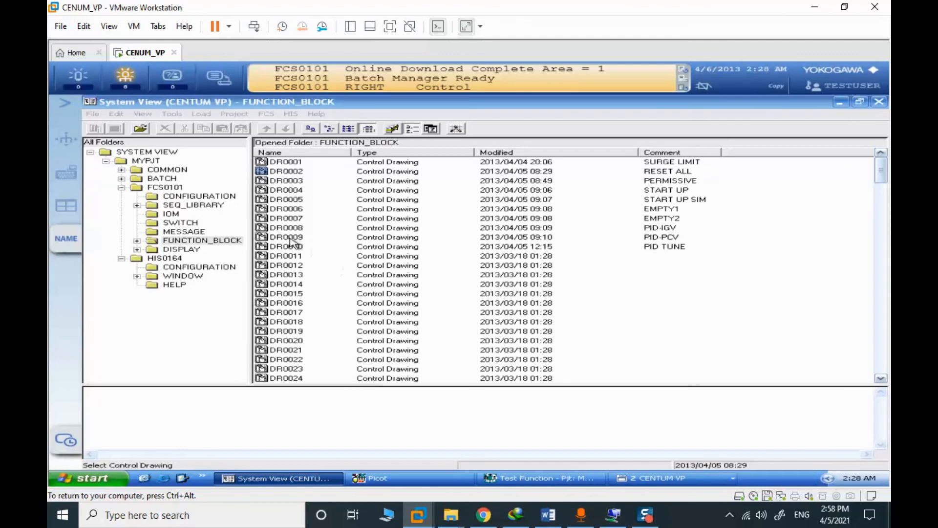
click(285, 246)
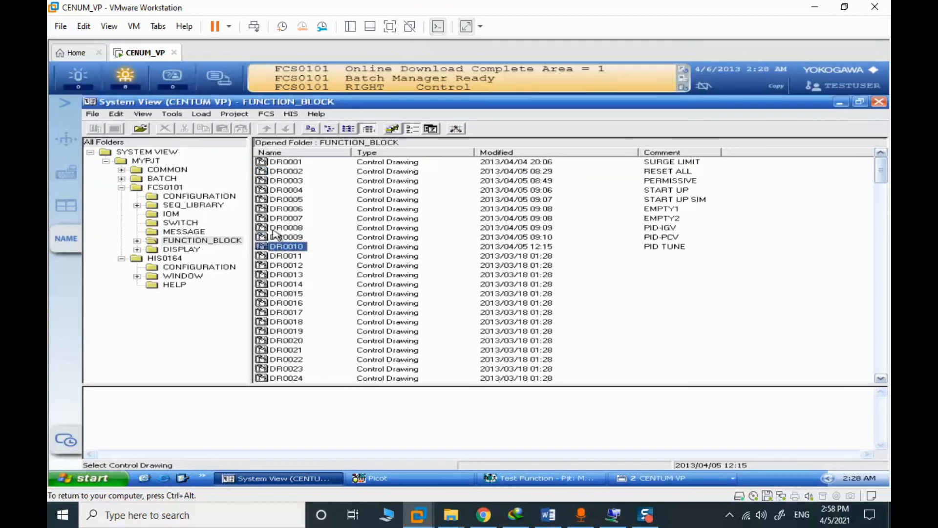
click(285, 209)
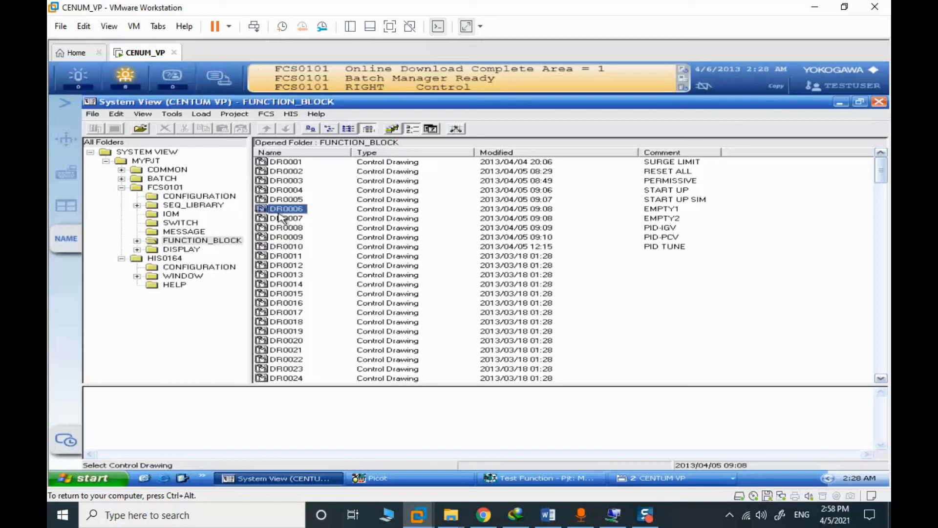
click(284, 218)
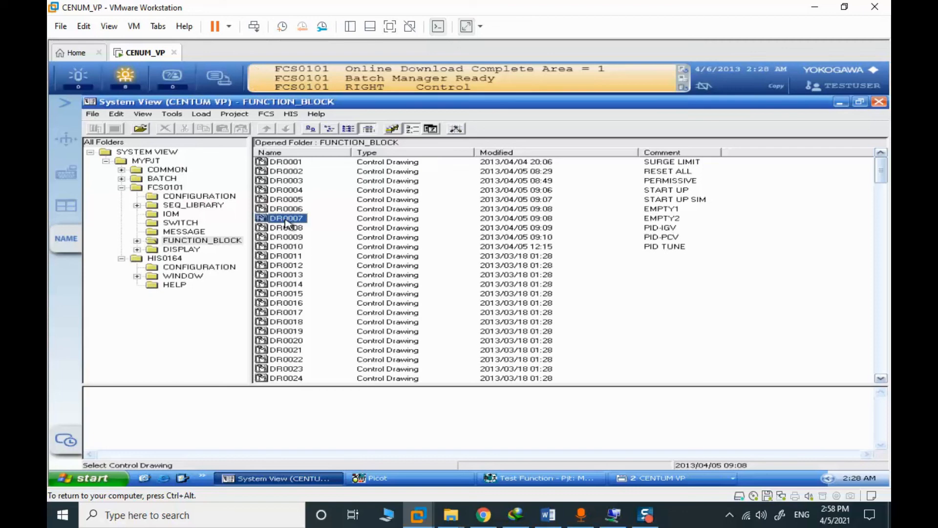
click(285, 161)
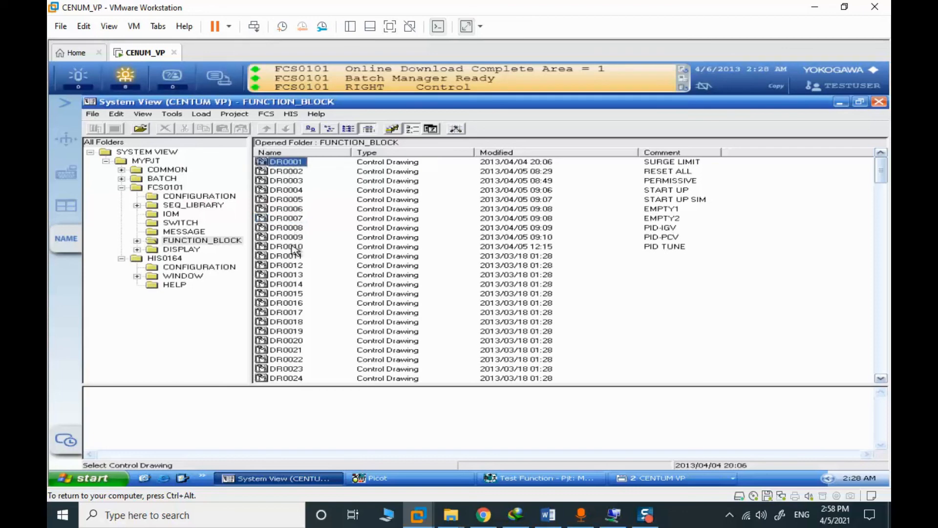
click(286, 246)
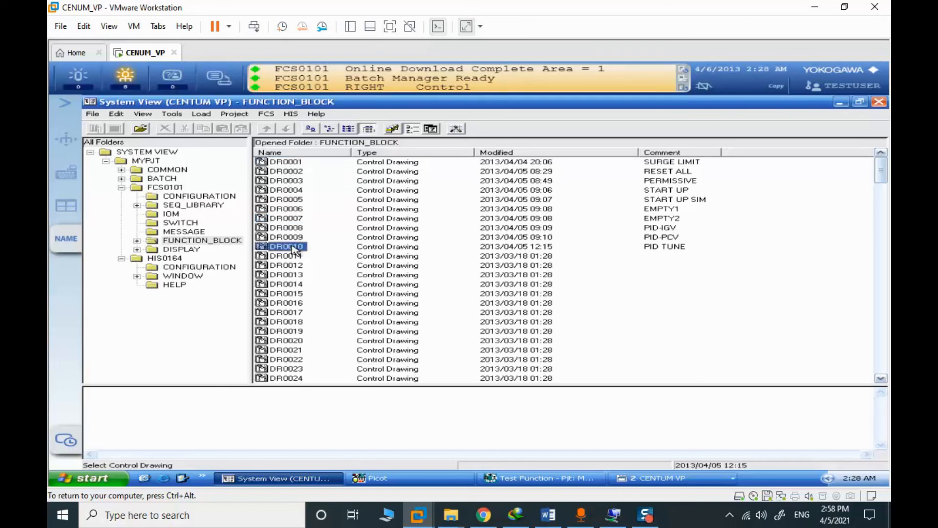